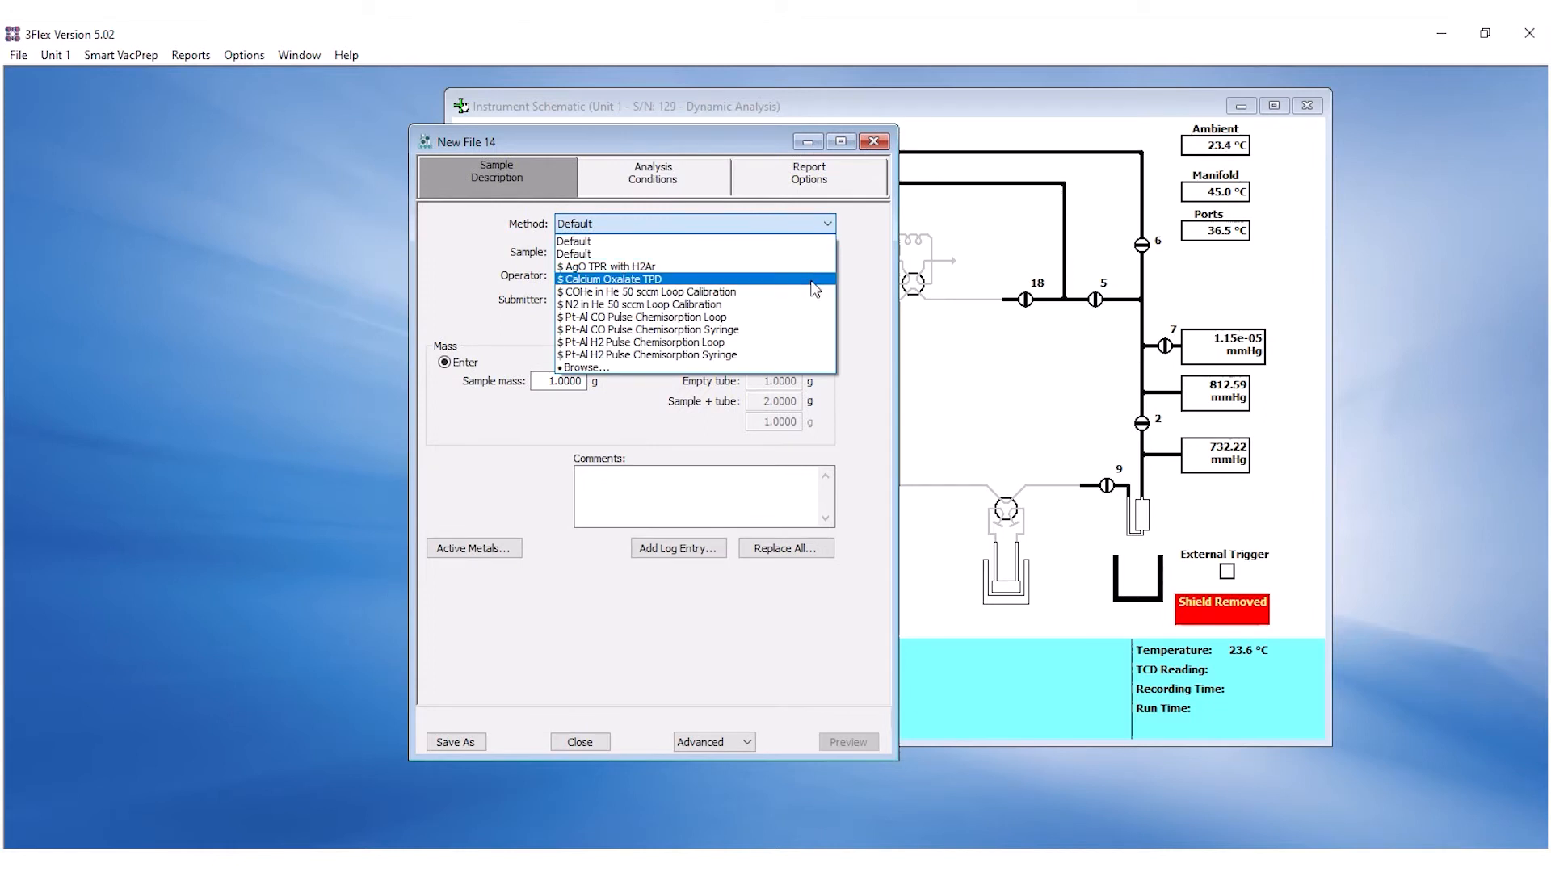
Step: Choose the '$ Calcium Oxalate TPD' method and enter the sample name Lot C24X032 and operator
left_click(609, 279)
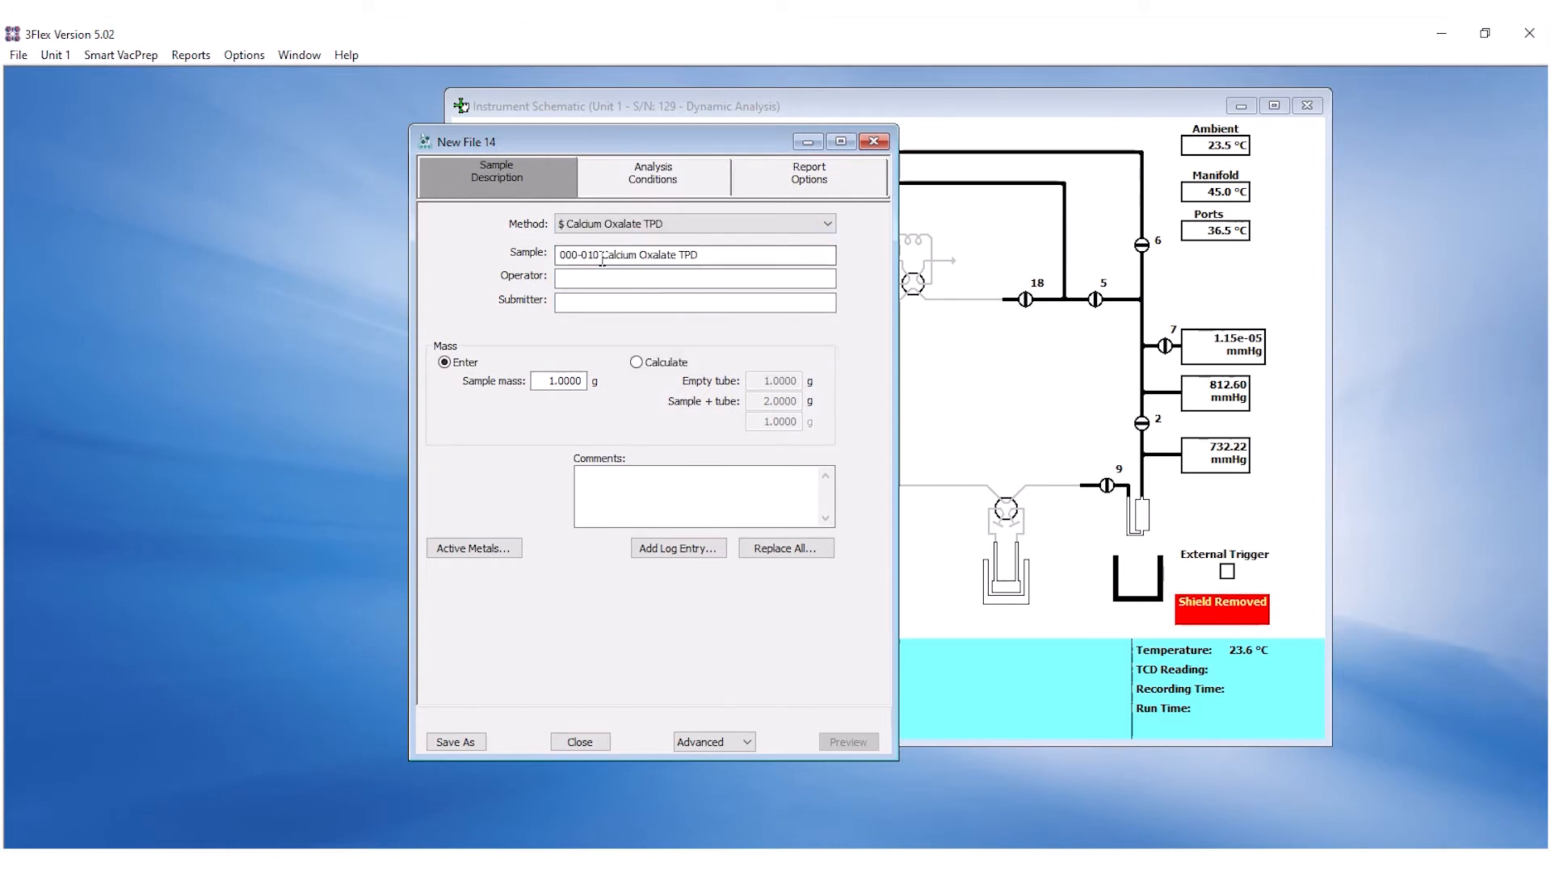
type("Calcium Oxalate TPD")
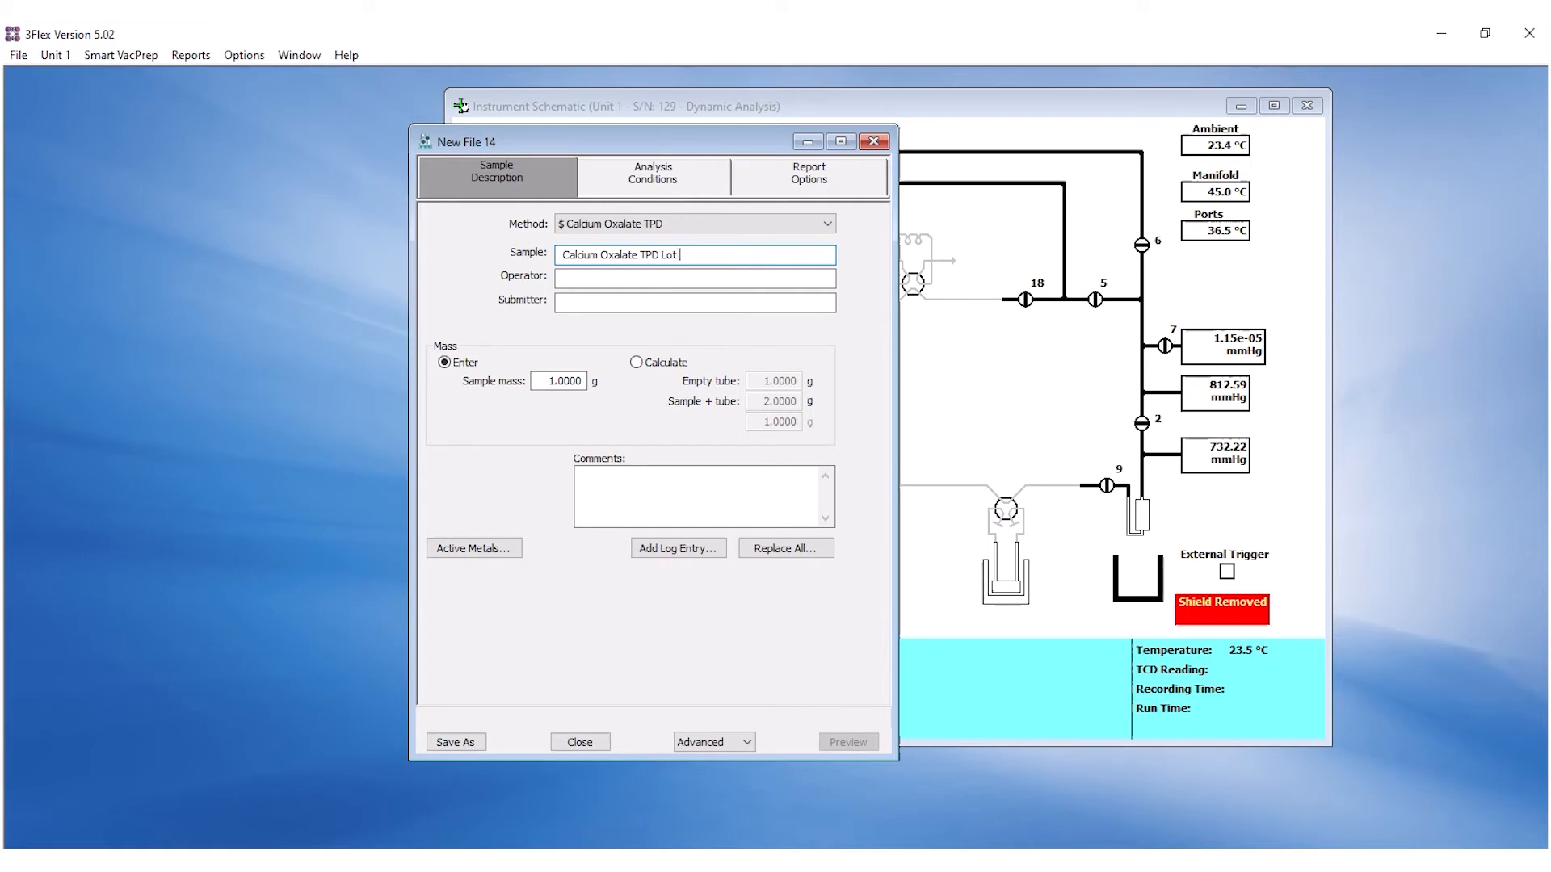
type("C24")
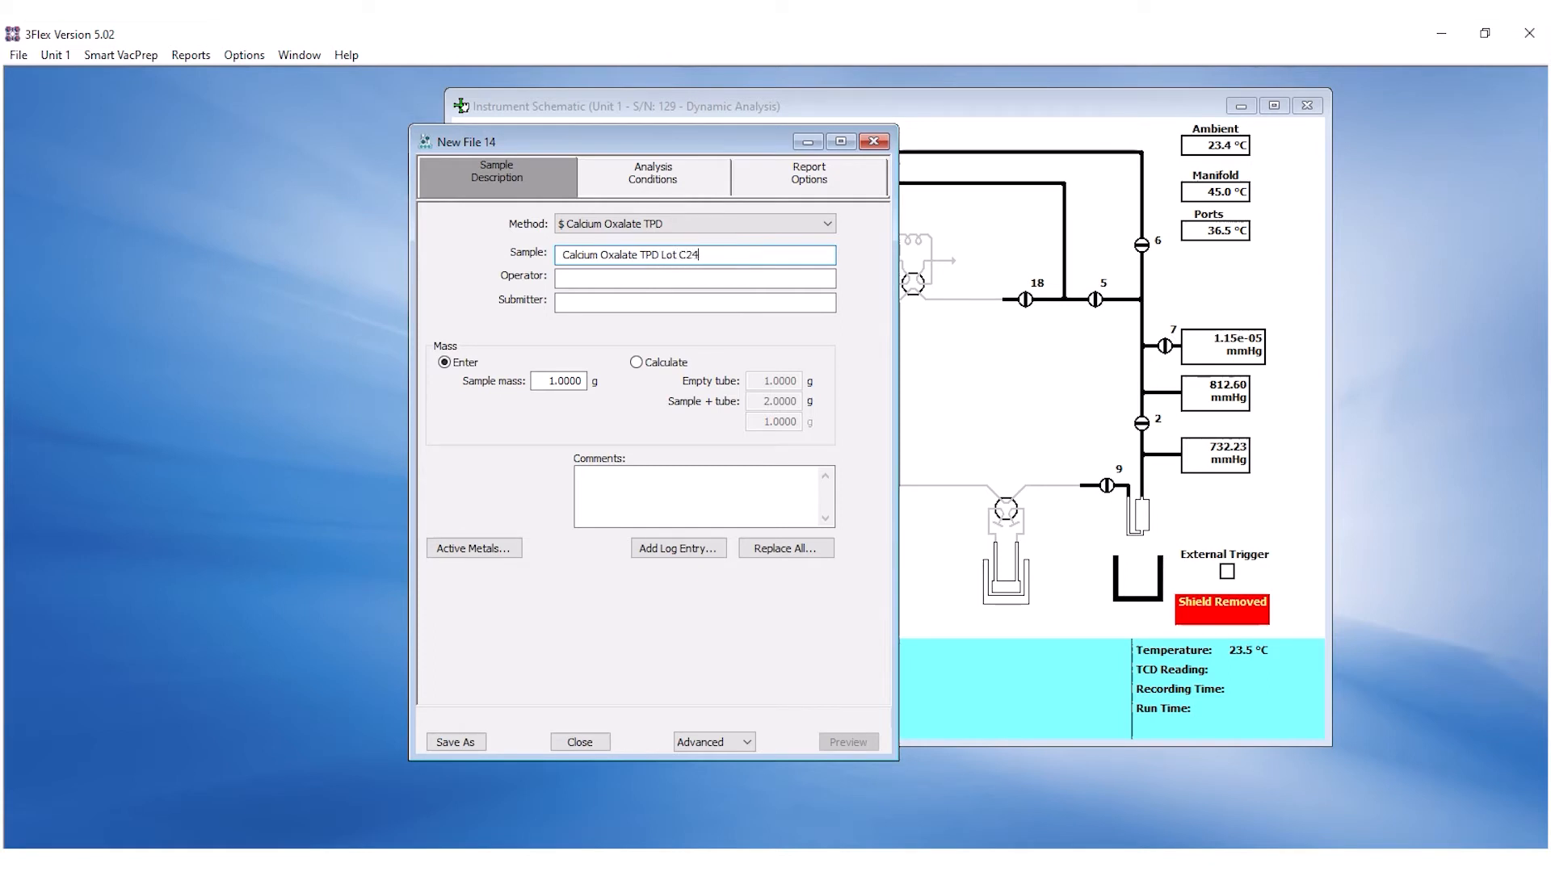
type("p")
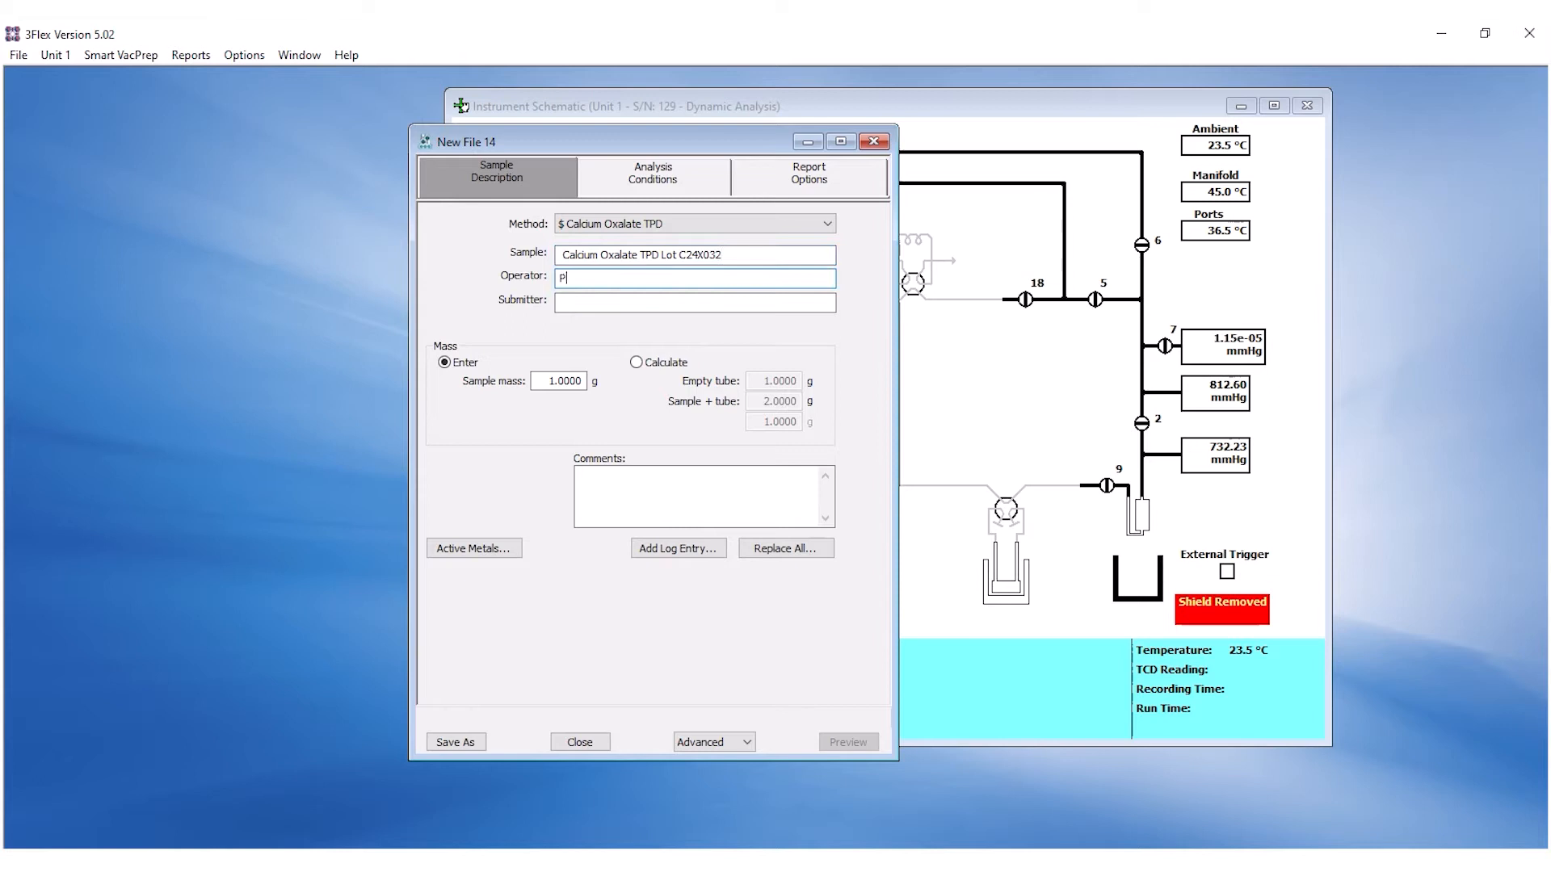
Step: Calculate the 0.0210 g sample mass from the empty tube and sample+tube weights
left_click(637, 362)
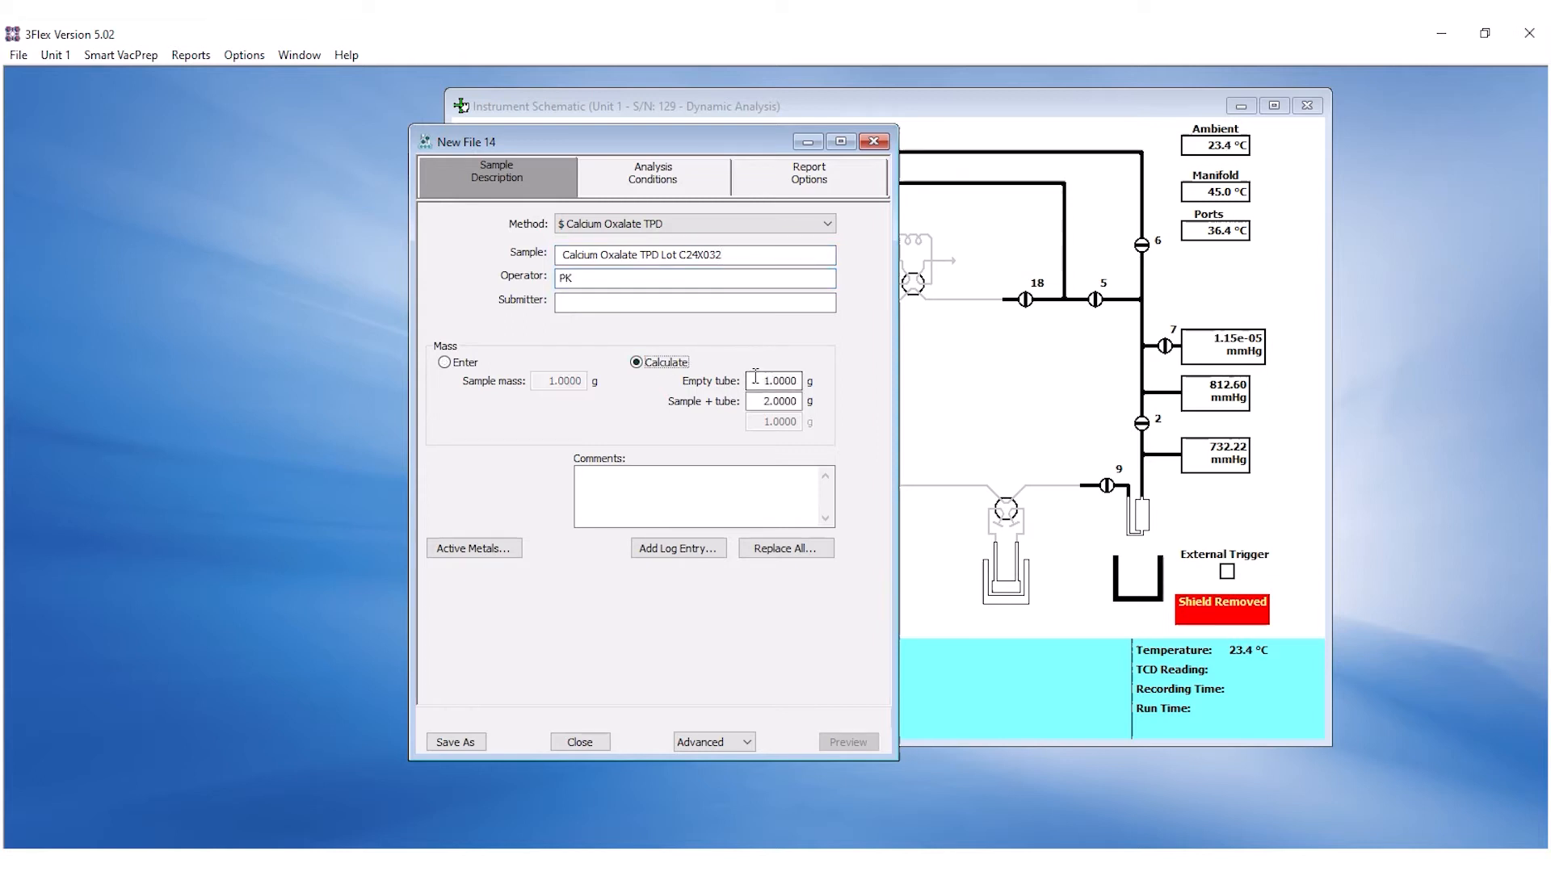
type("31.9542")
type("31.9752")
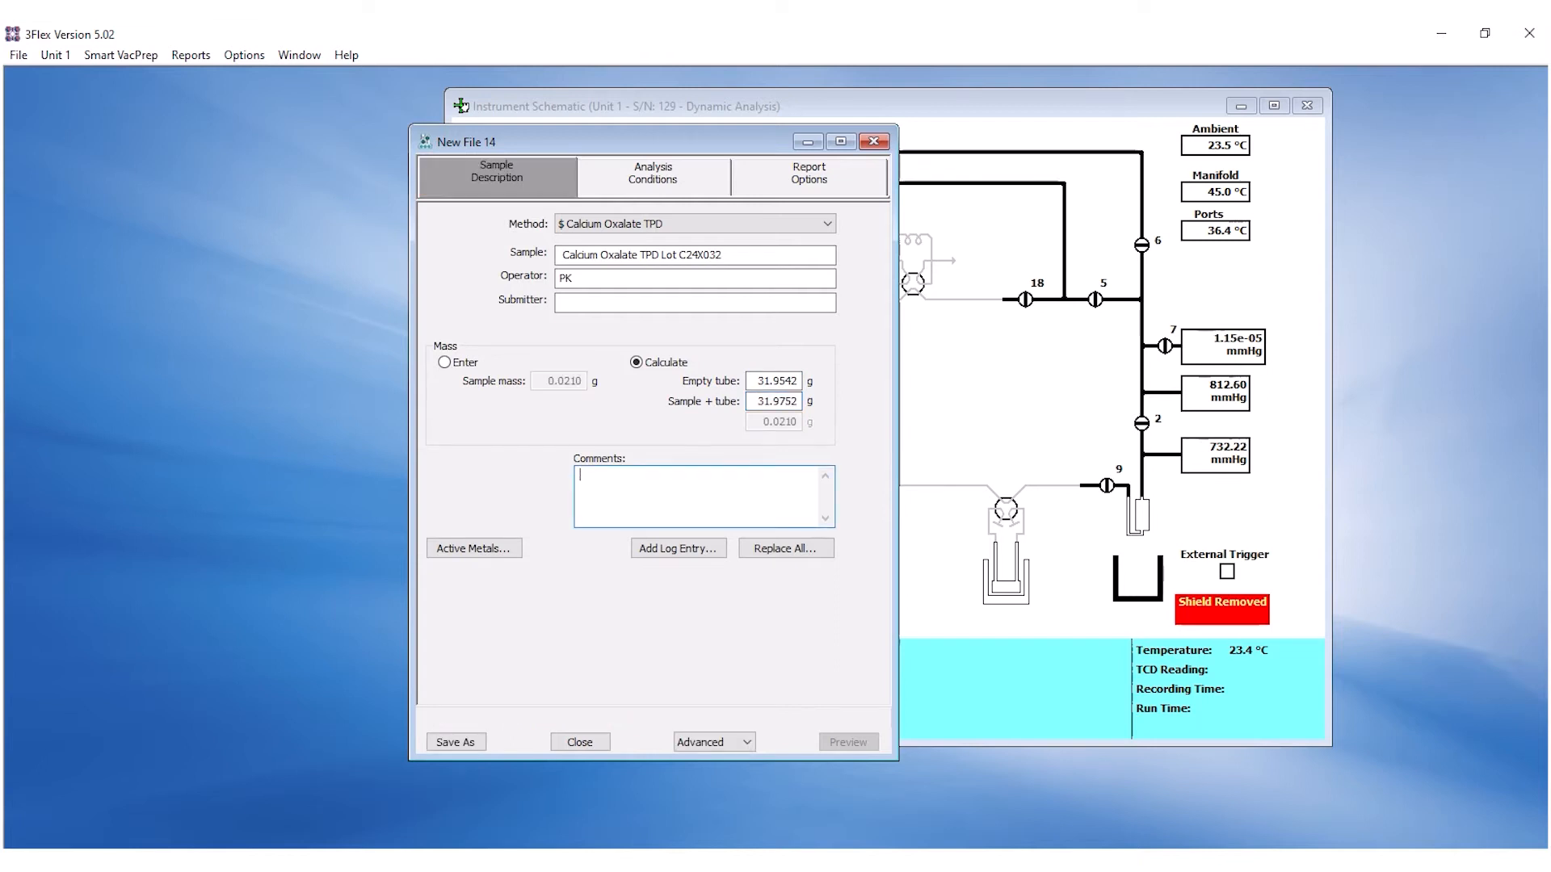
Step: Note the TPD peak temperatures in the comments: Peak 1 169 +/- 42C, Peak 2 468 +/- 70 and Peak 3
type("Peak 1: 169")
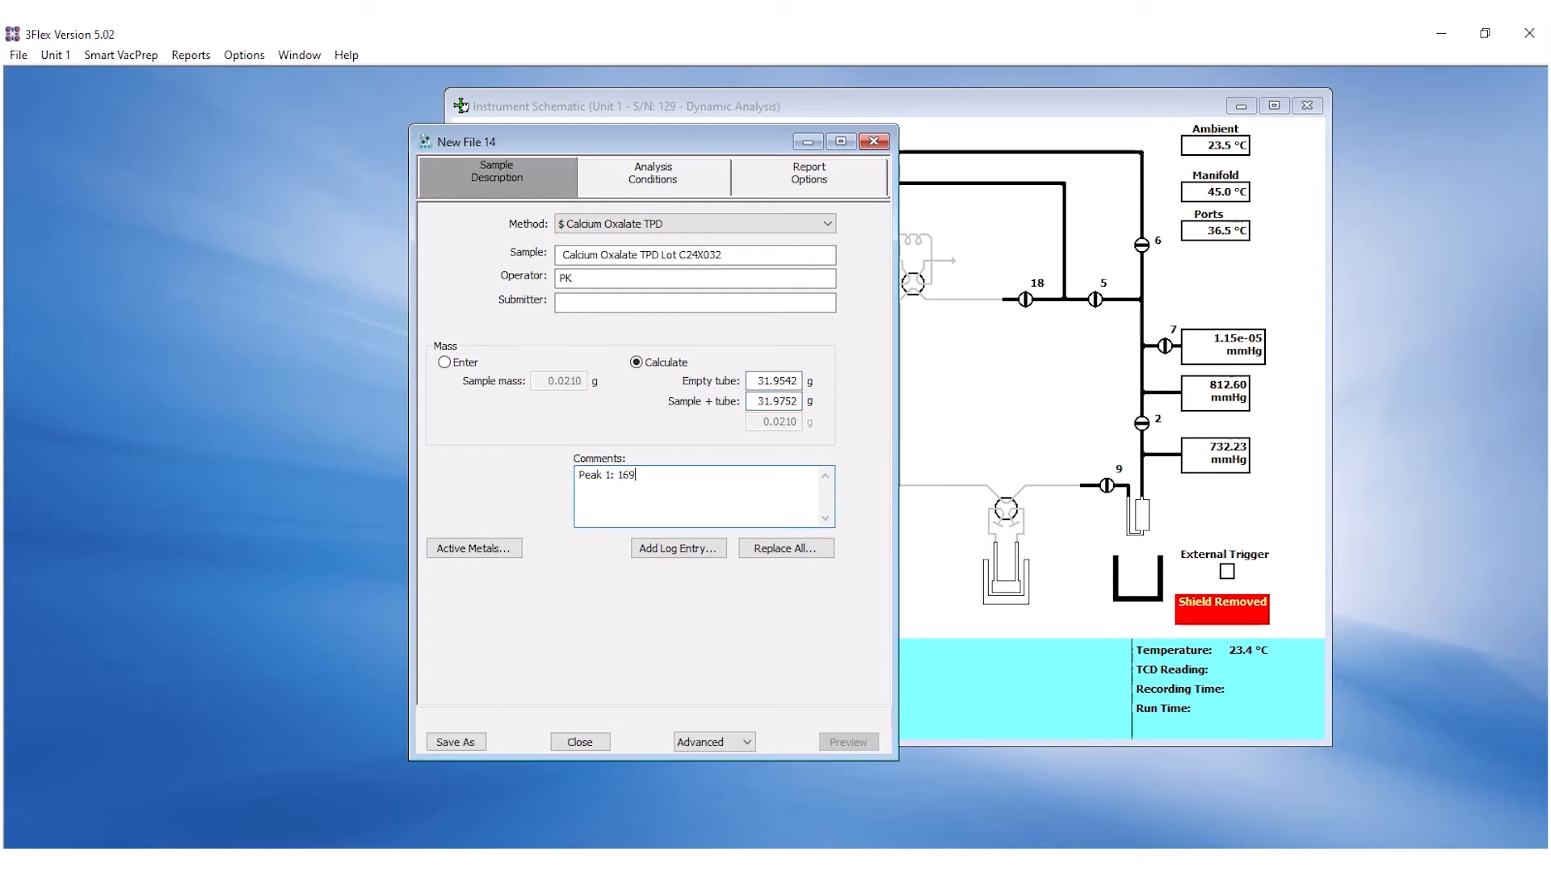
type("+/- 42C")
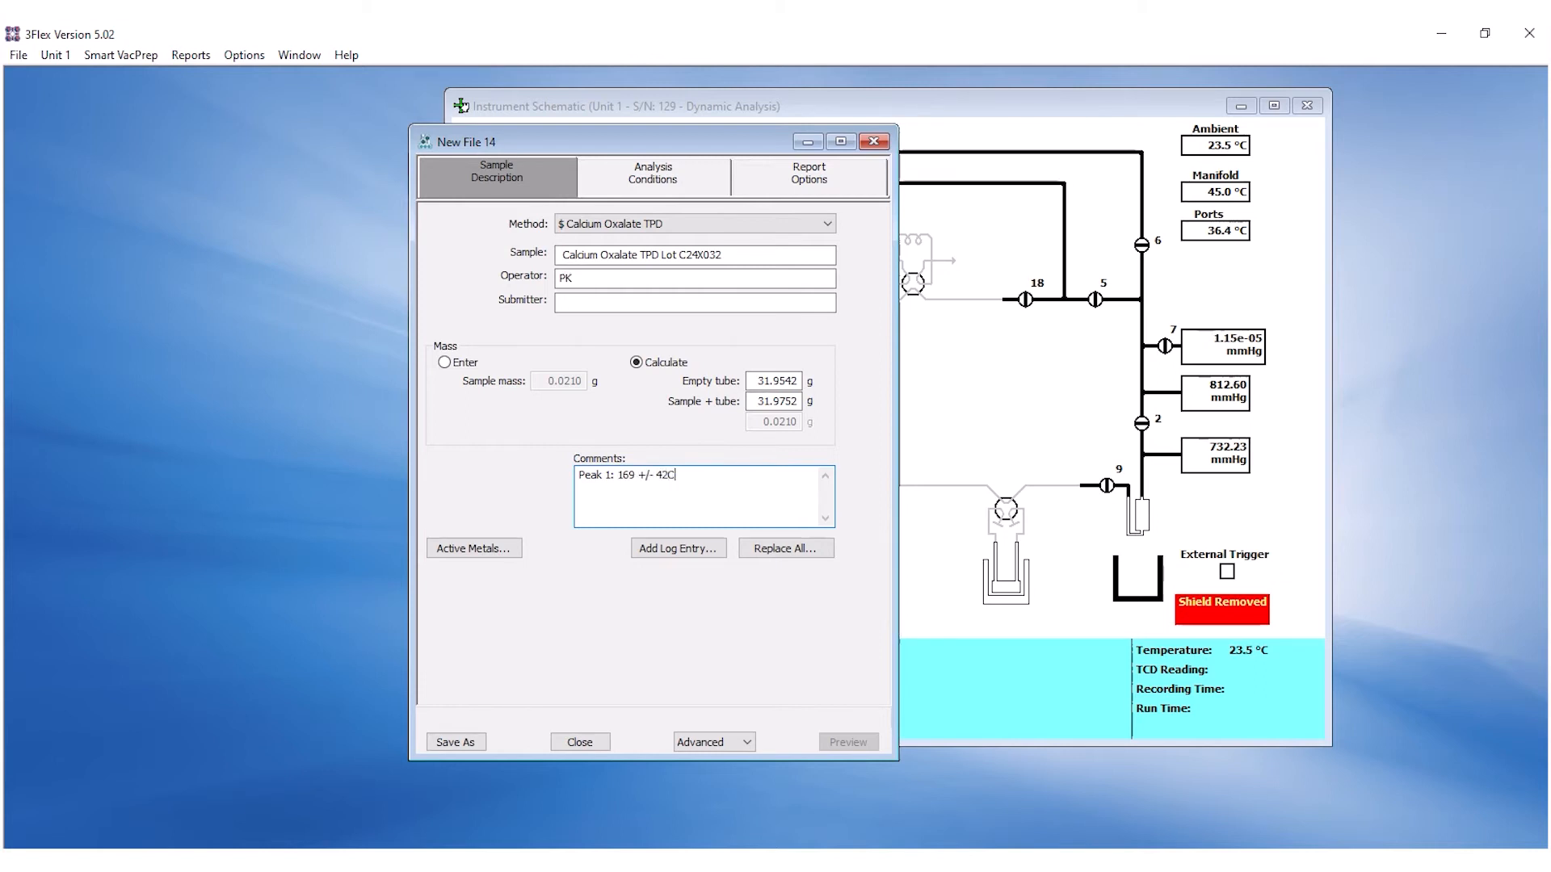
type("Peak 2: 46")
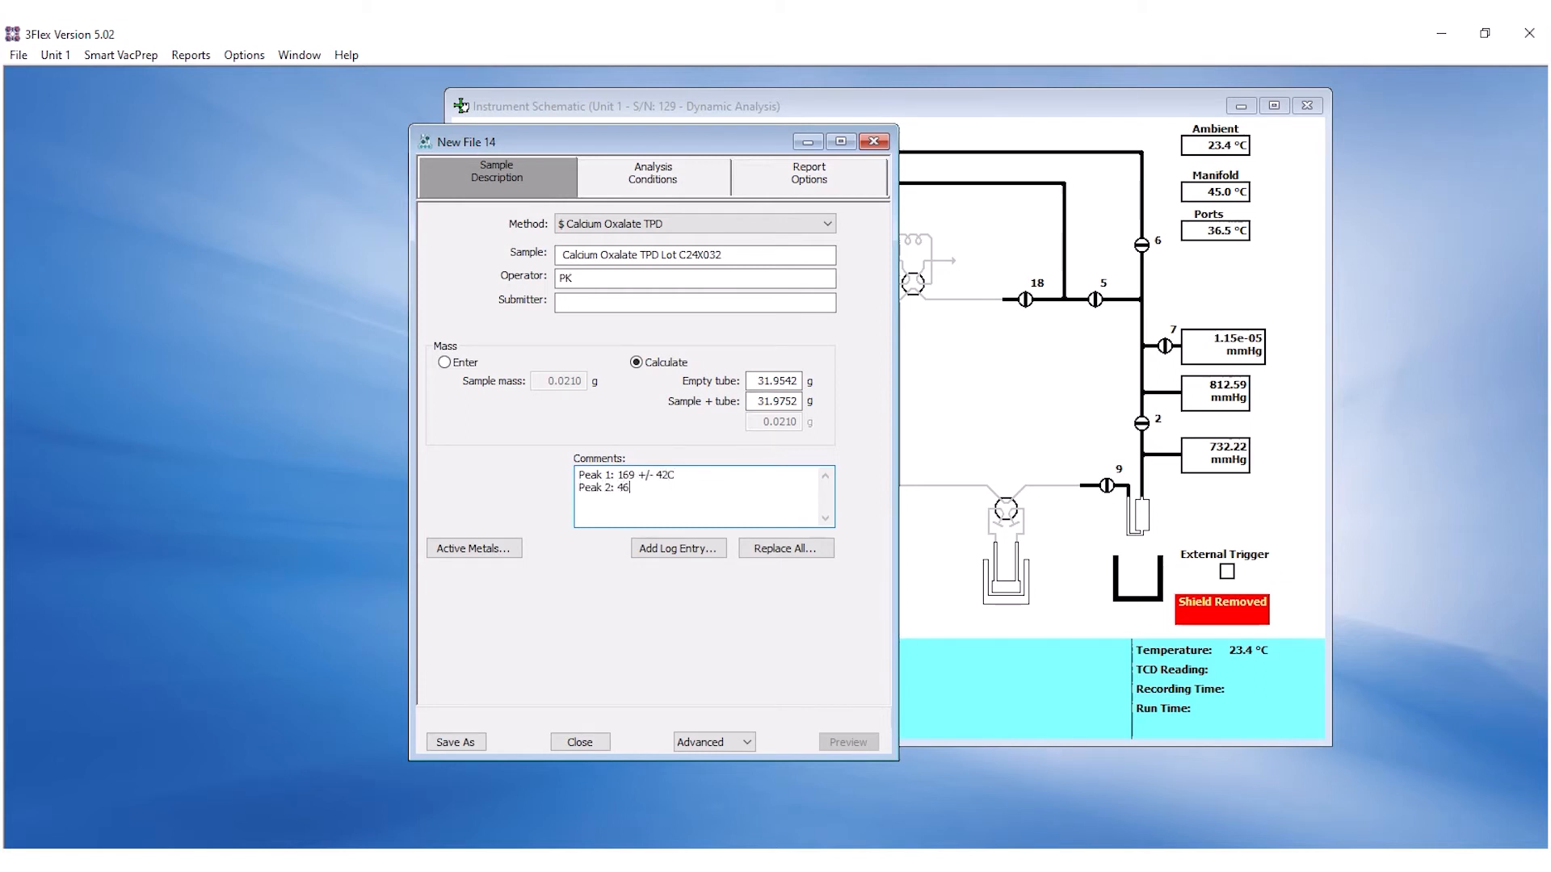
type("8 +/- 70C")
type("MS:")
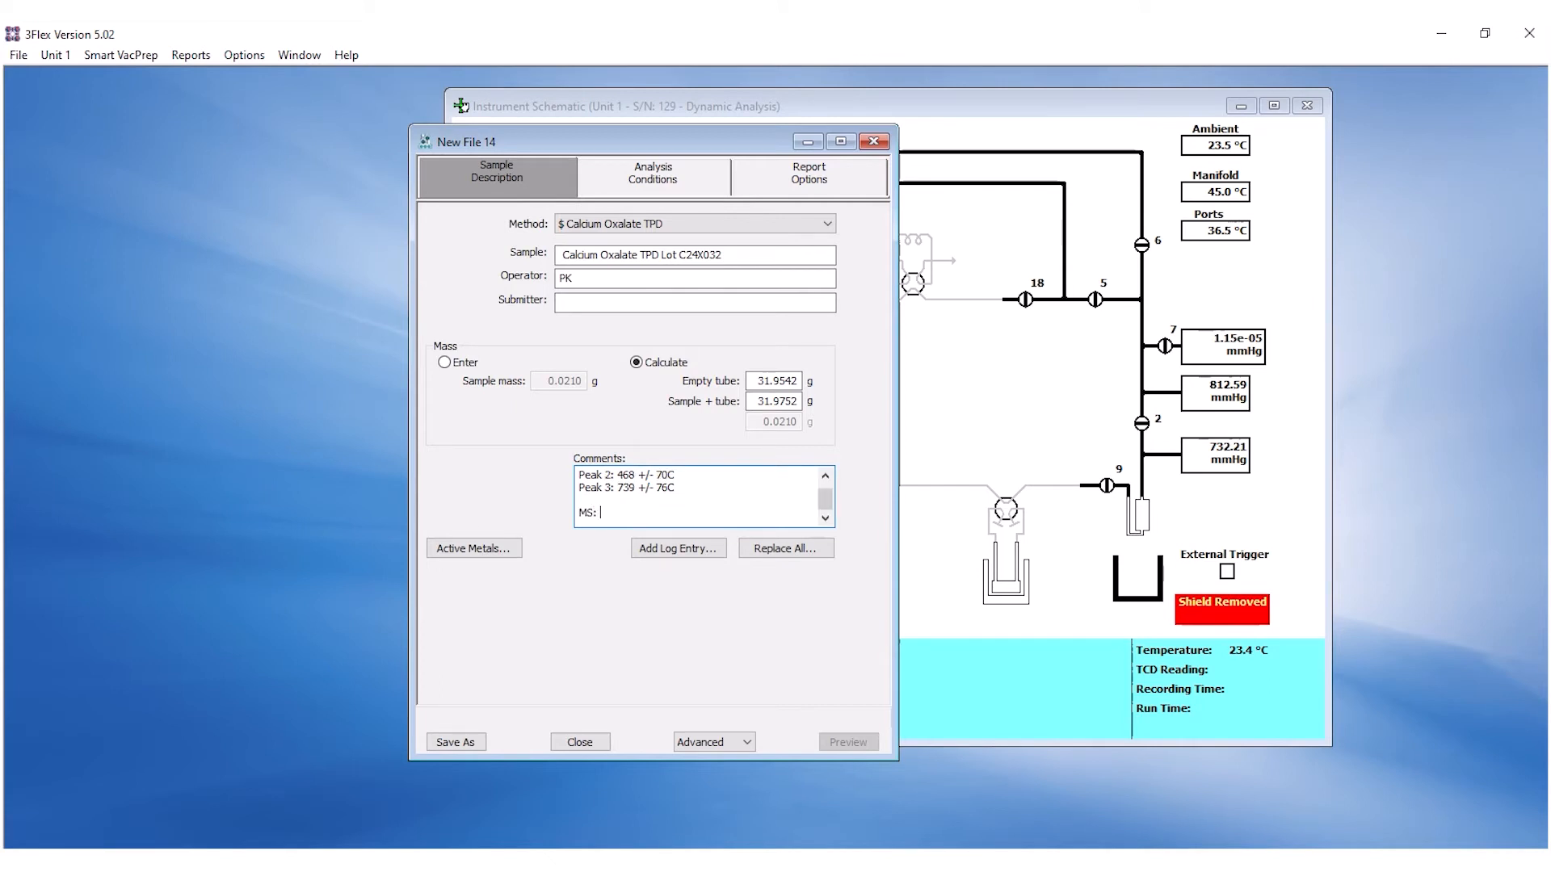
Step: Add the MS water peak, CO peak at 516 and CO2 peak at 774 +/- 76C to the comments
type("Water peak at 182 +/- 42")
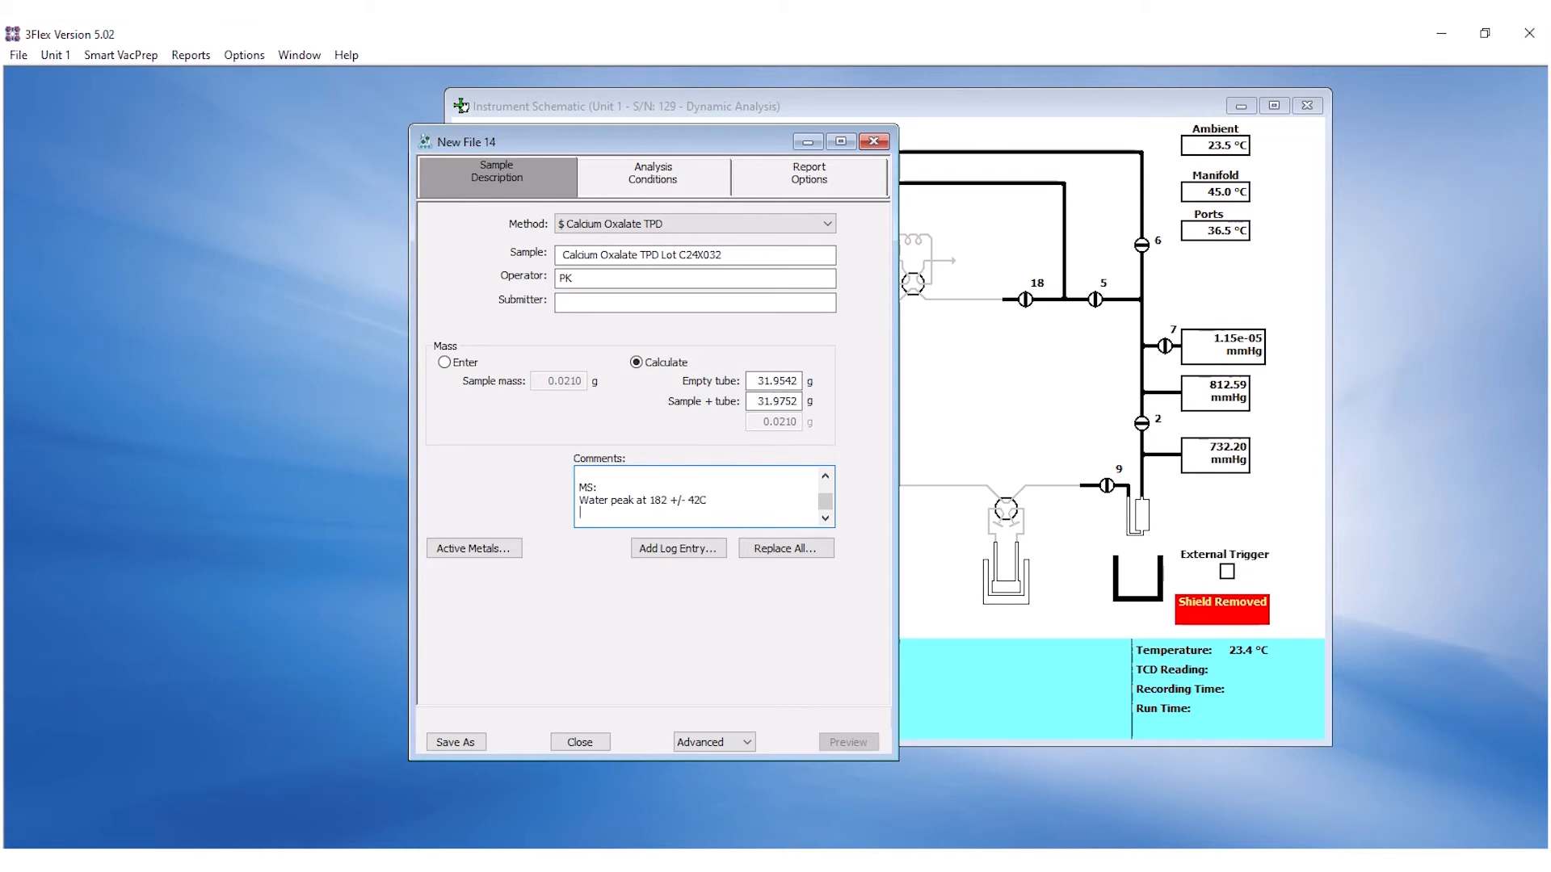
type("CO Peak at")
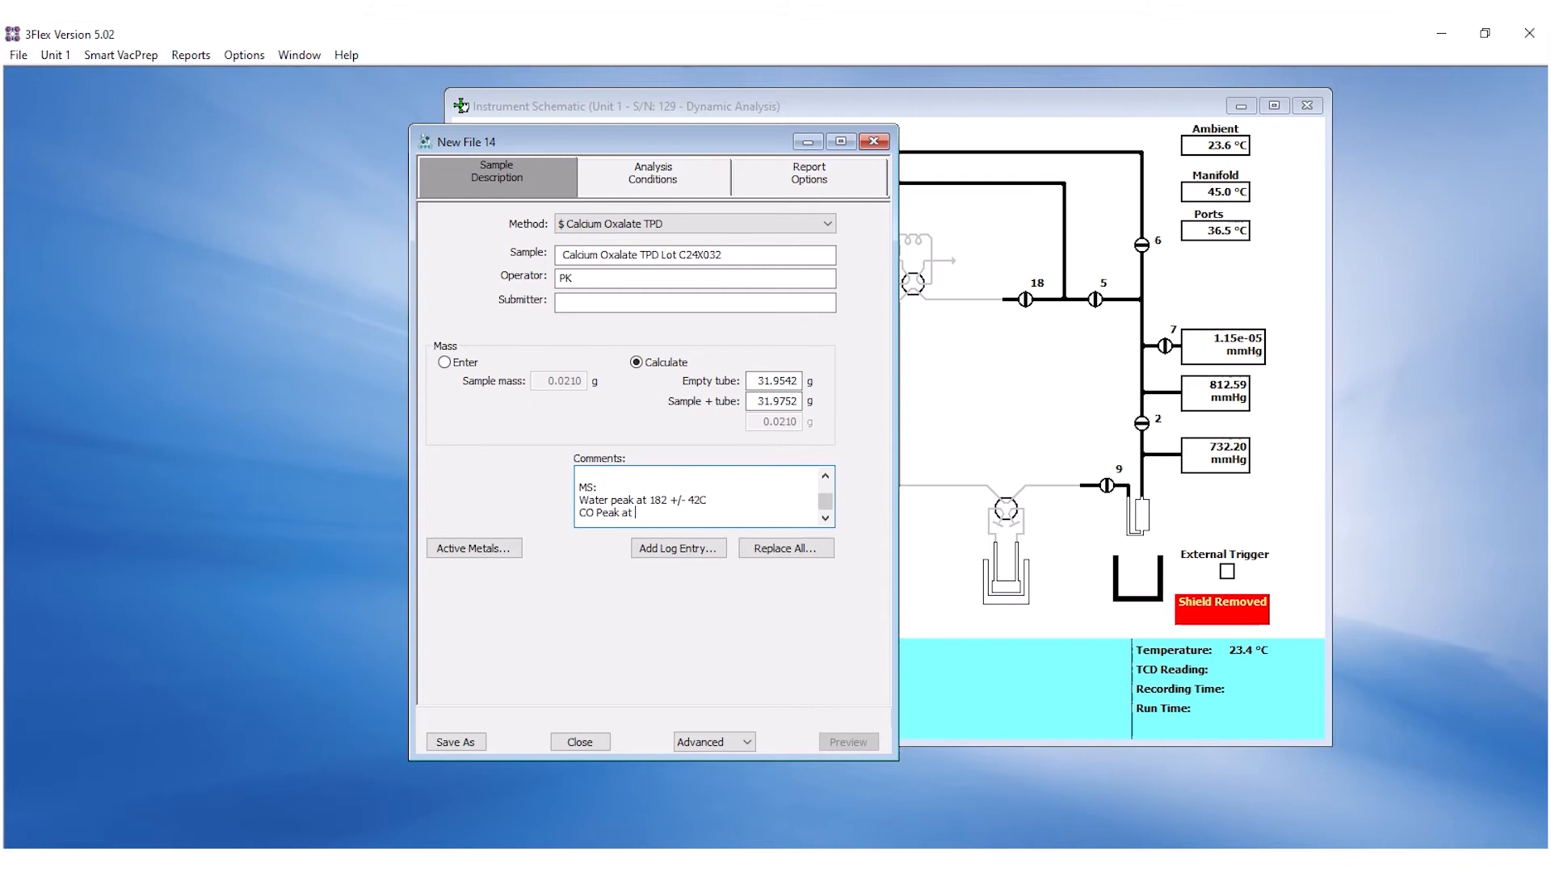
type("516 +/- 70")
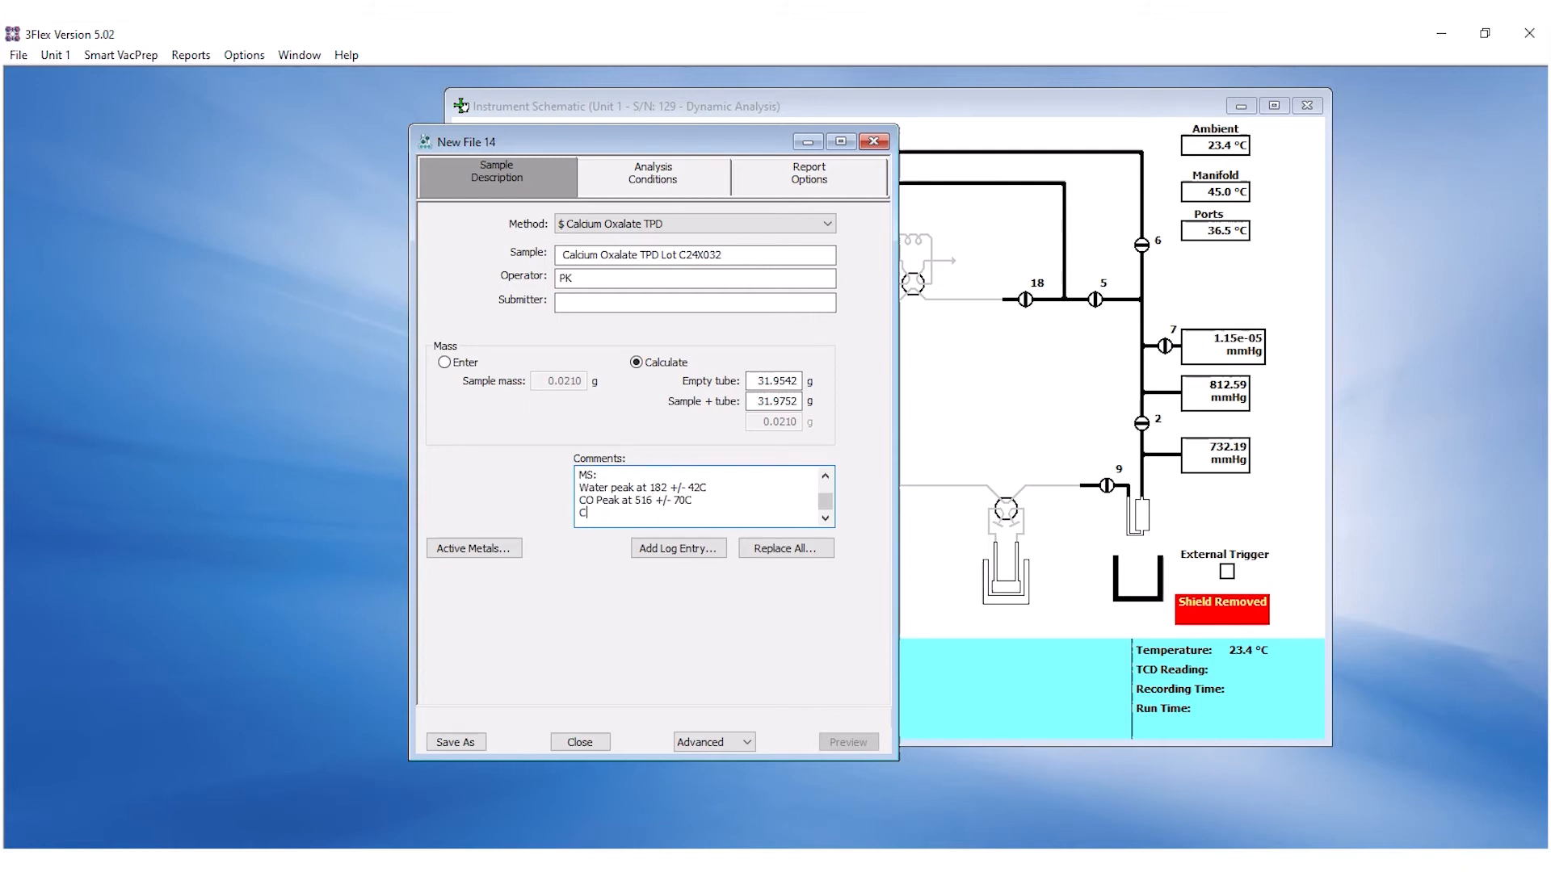
type("CO2 Peak at 774")
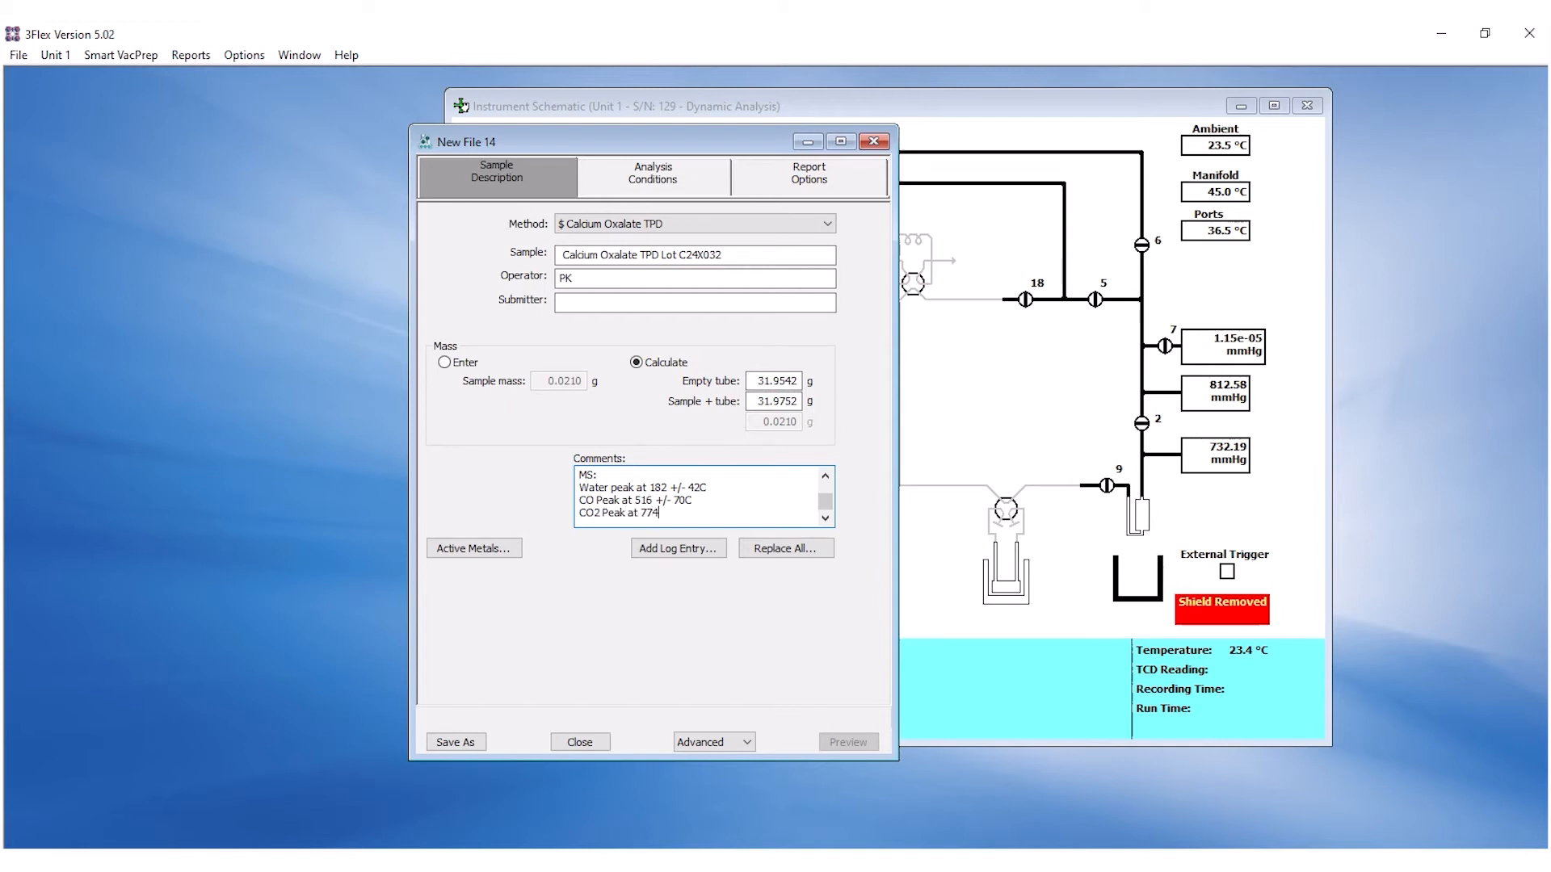
type("+/- 76C")
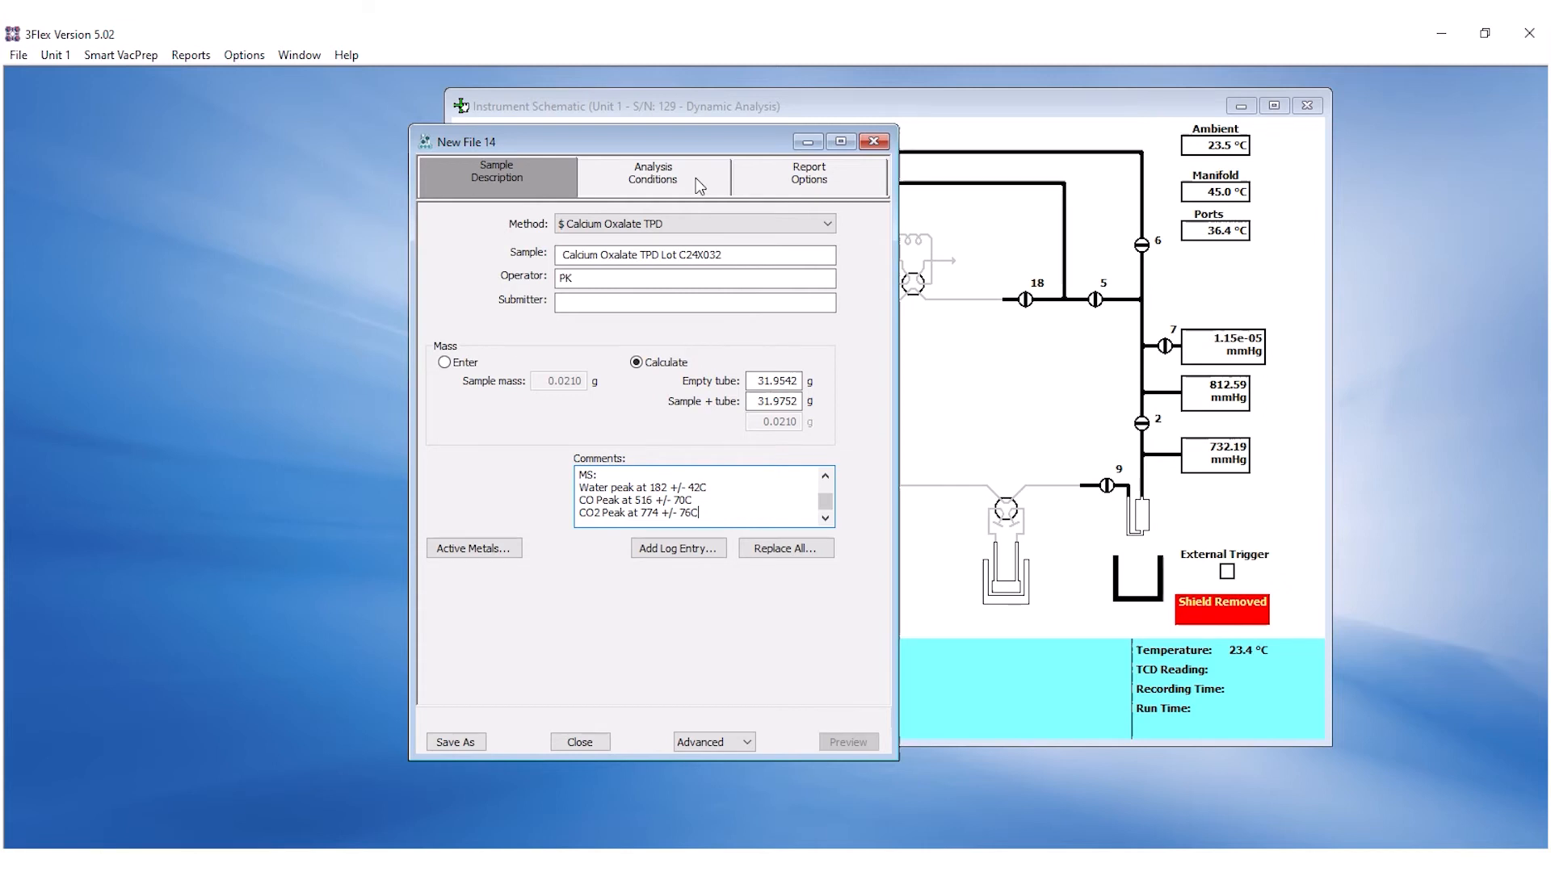
Step: Show the Analysis Conditions steps of the method, then begin a Save As of the sample file
left_click(653, 172)
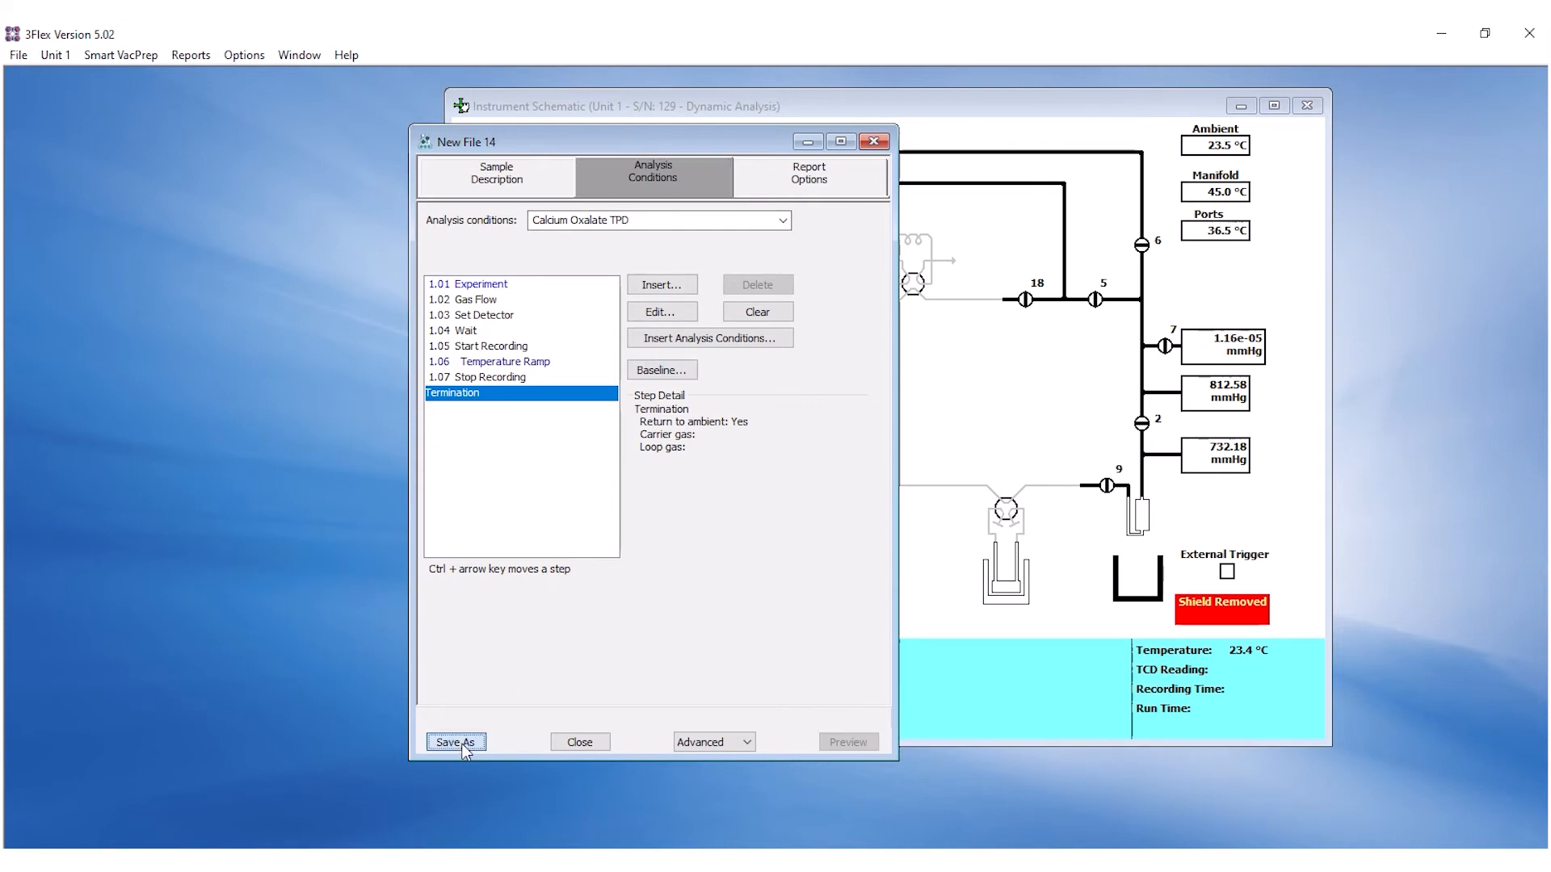
left_click(455, 742)
type("CaOx")
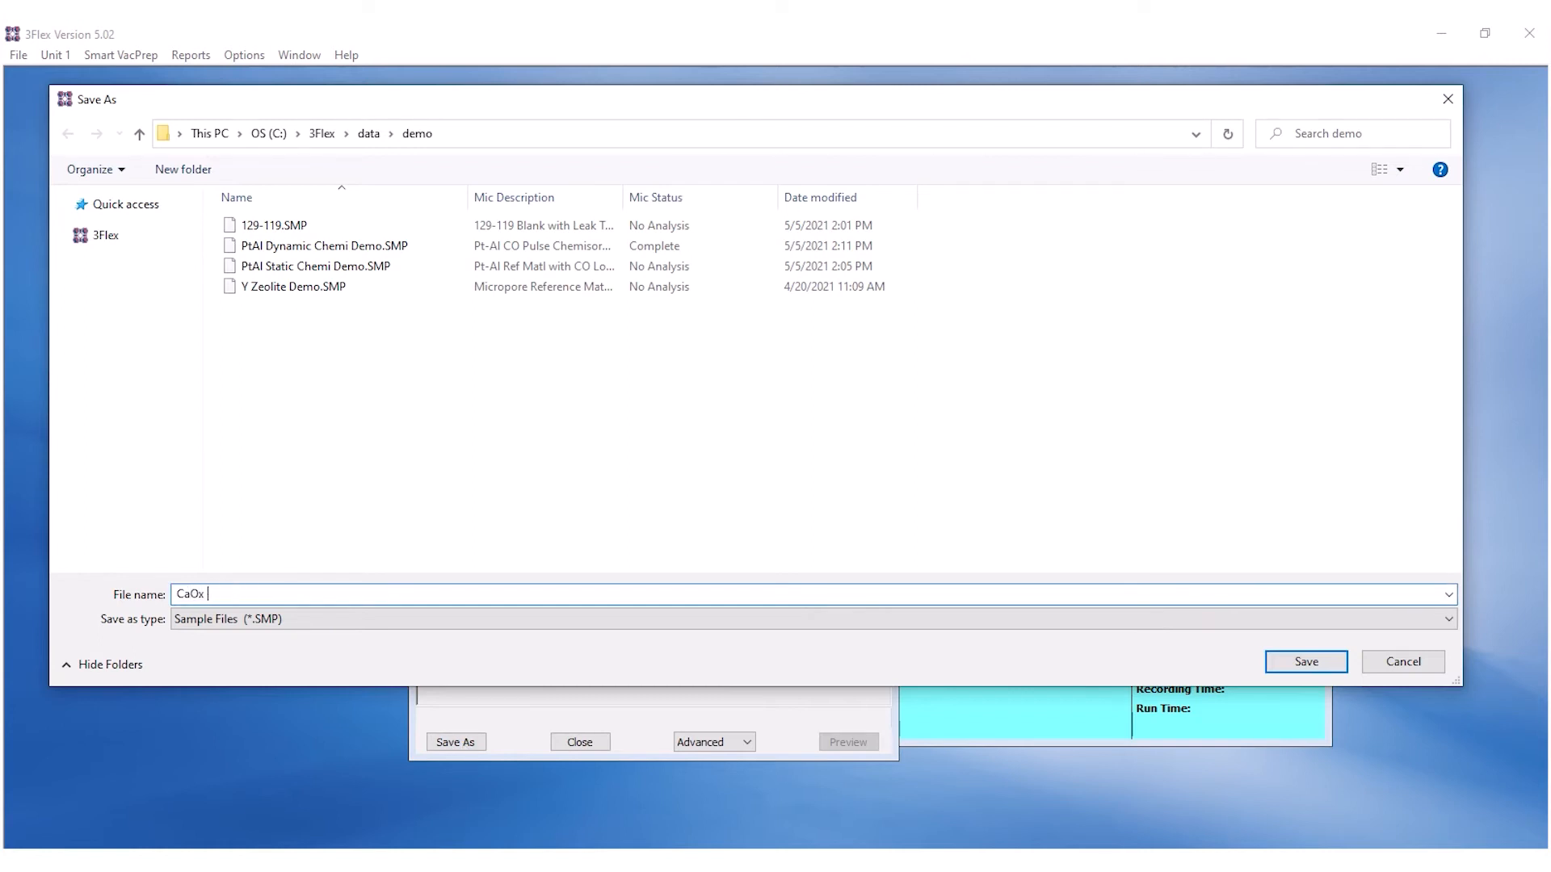
Step: Save the sample as CaOx TPD Demo.SMP in the demo data folder and return to the Sample Description
type("TPD")
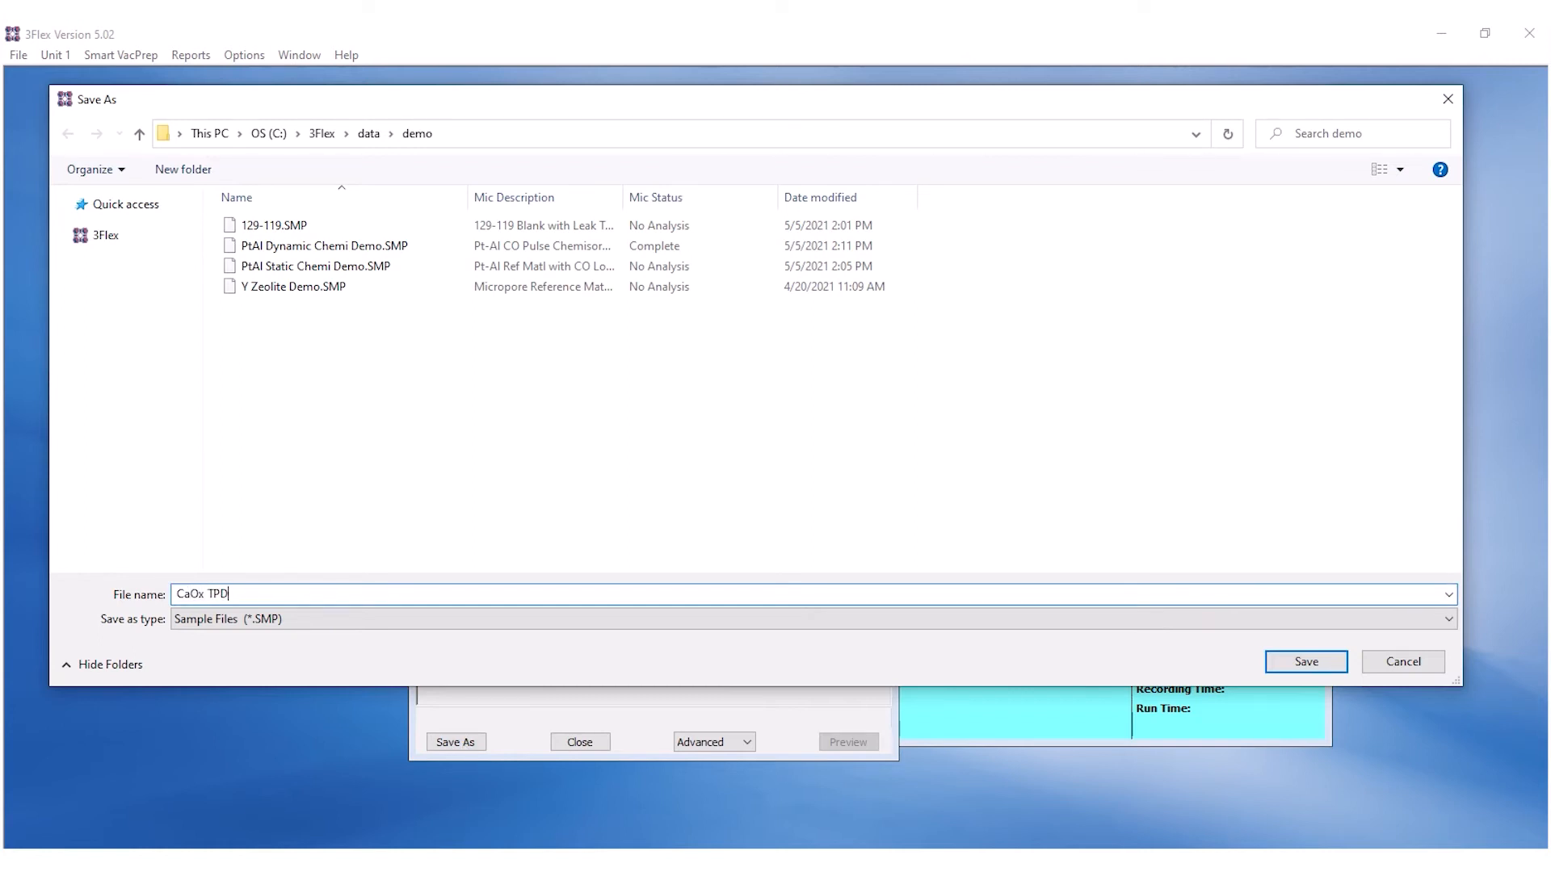
left_click(1306, 661)
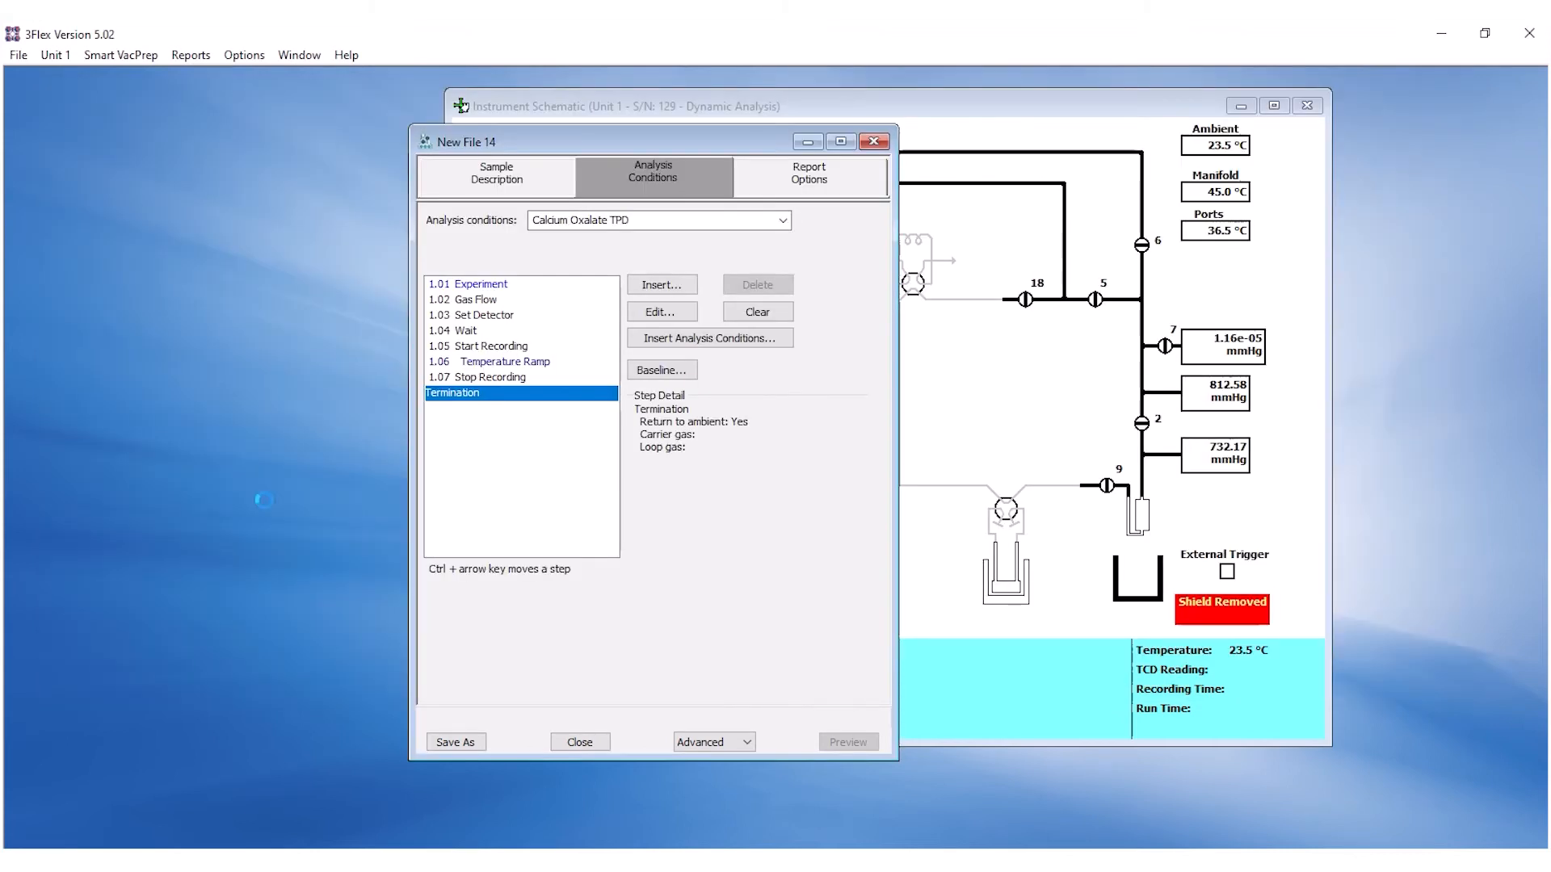
left_click(496, 172)
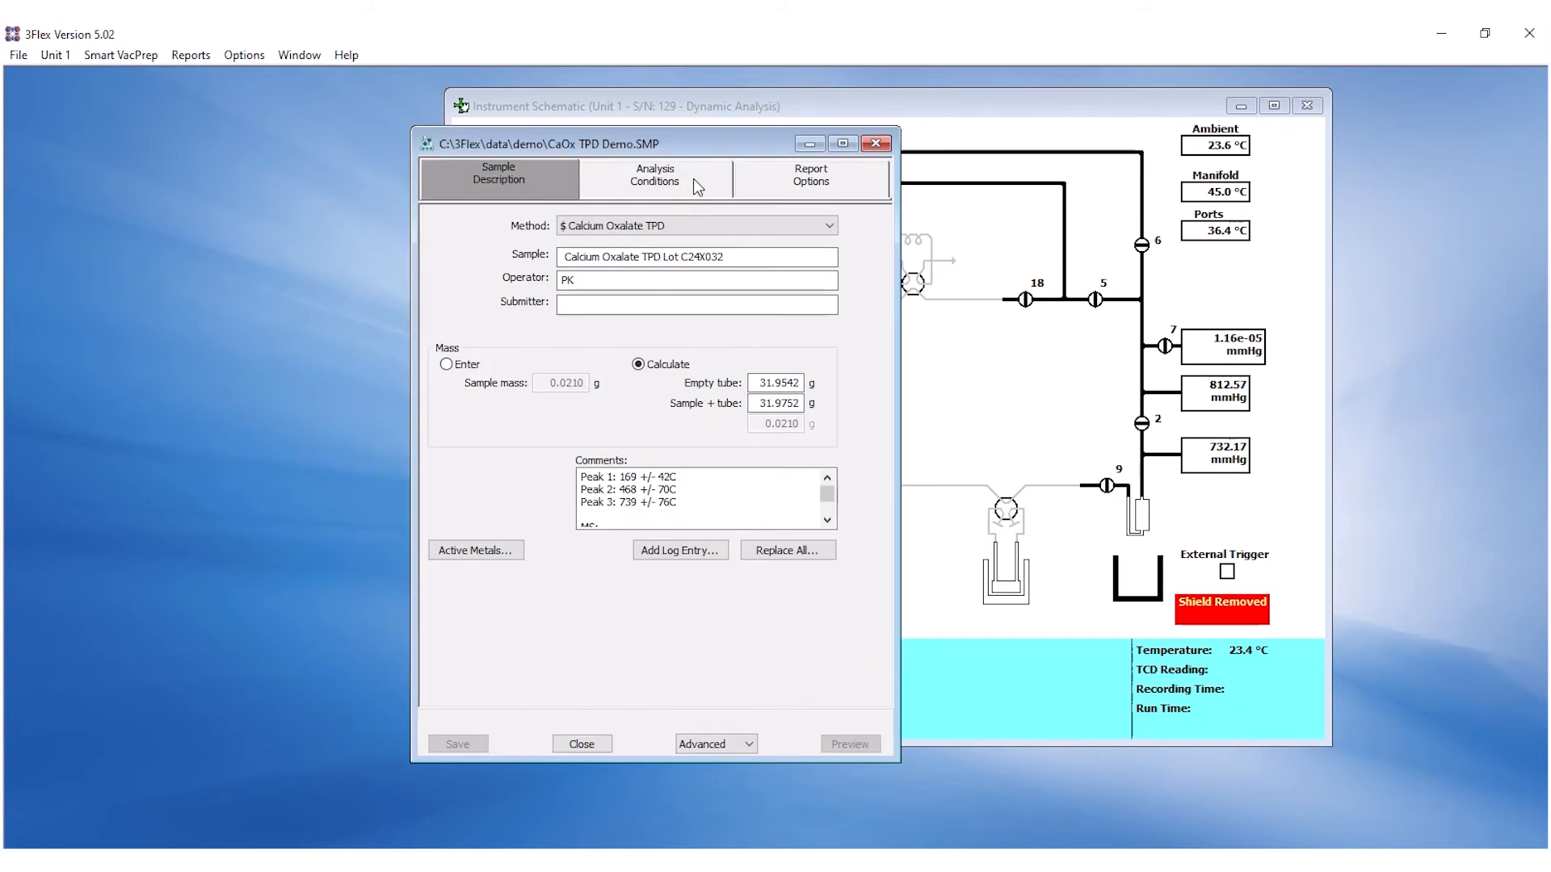
Step: Insert a Set External Trigger step before the Start Recording step in the analysis conditions
left_click(655, 174)
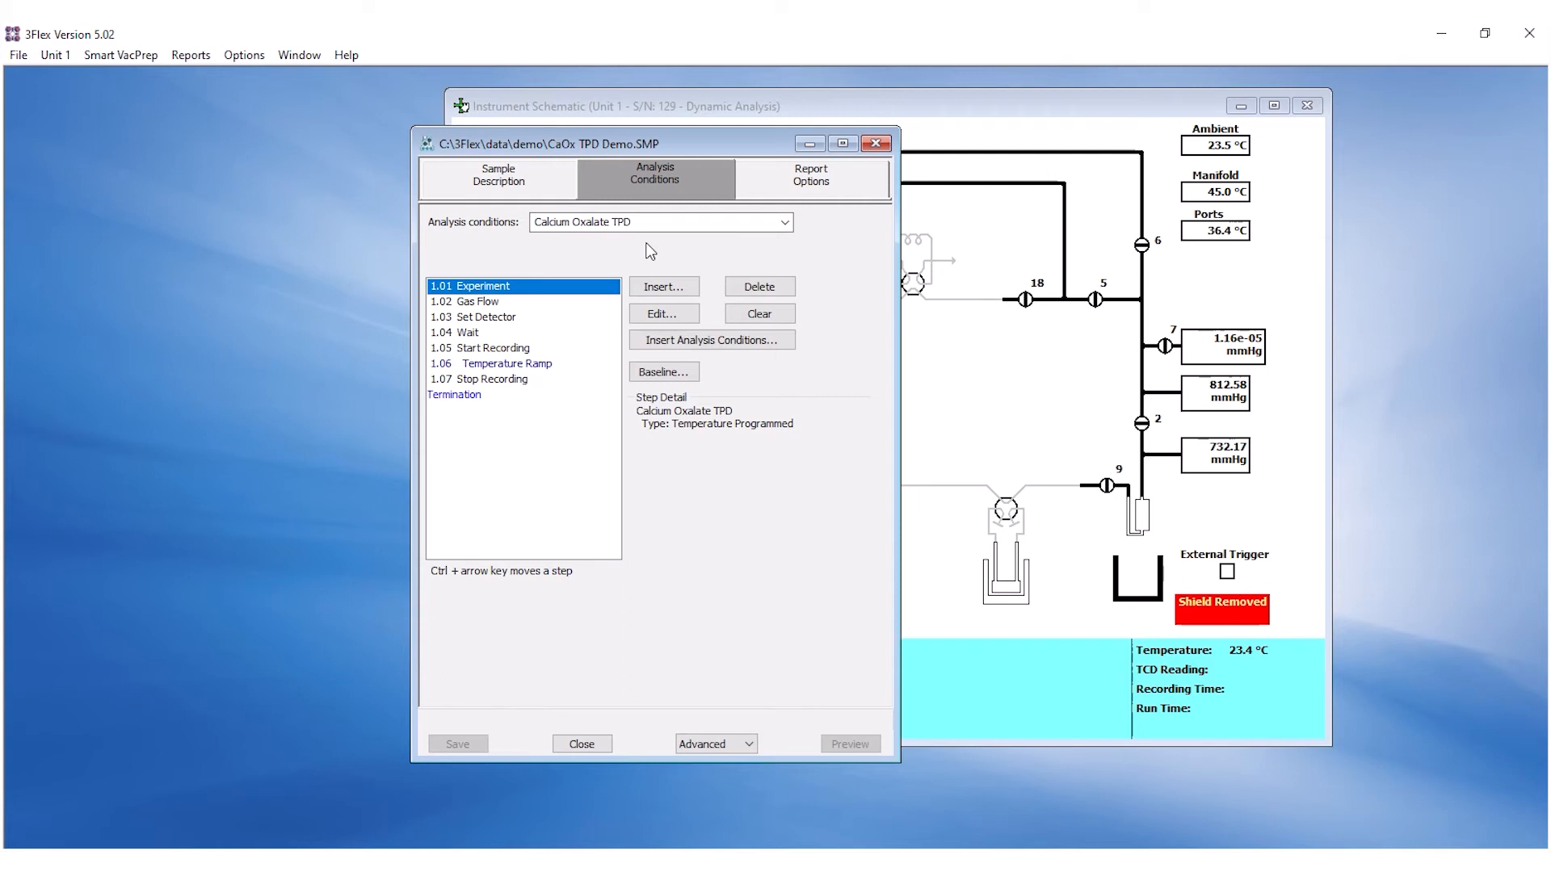
left_click(501, 348)
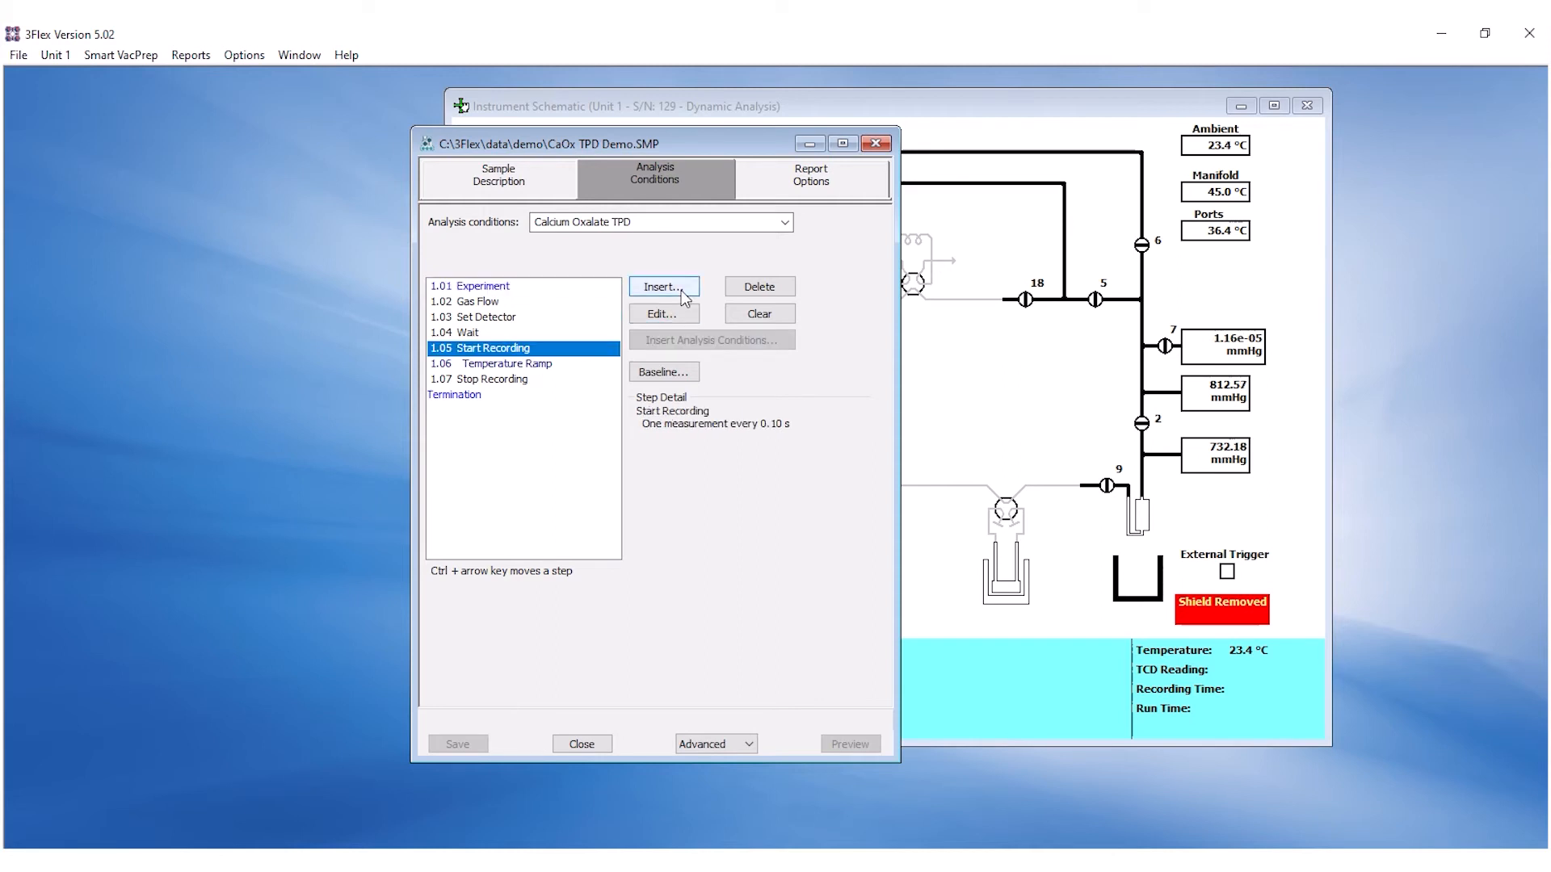
left_click(664, 286)
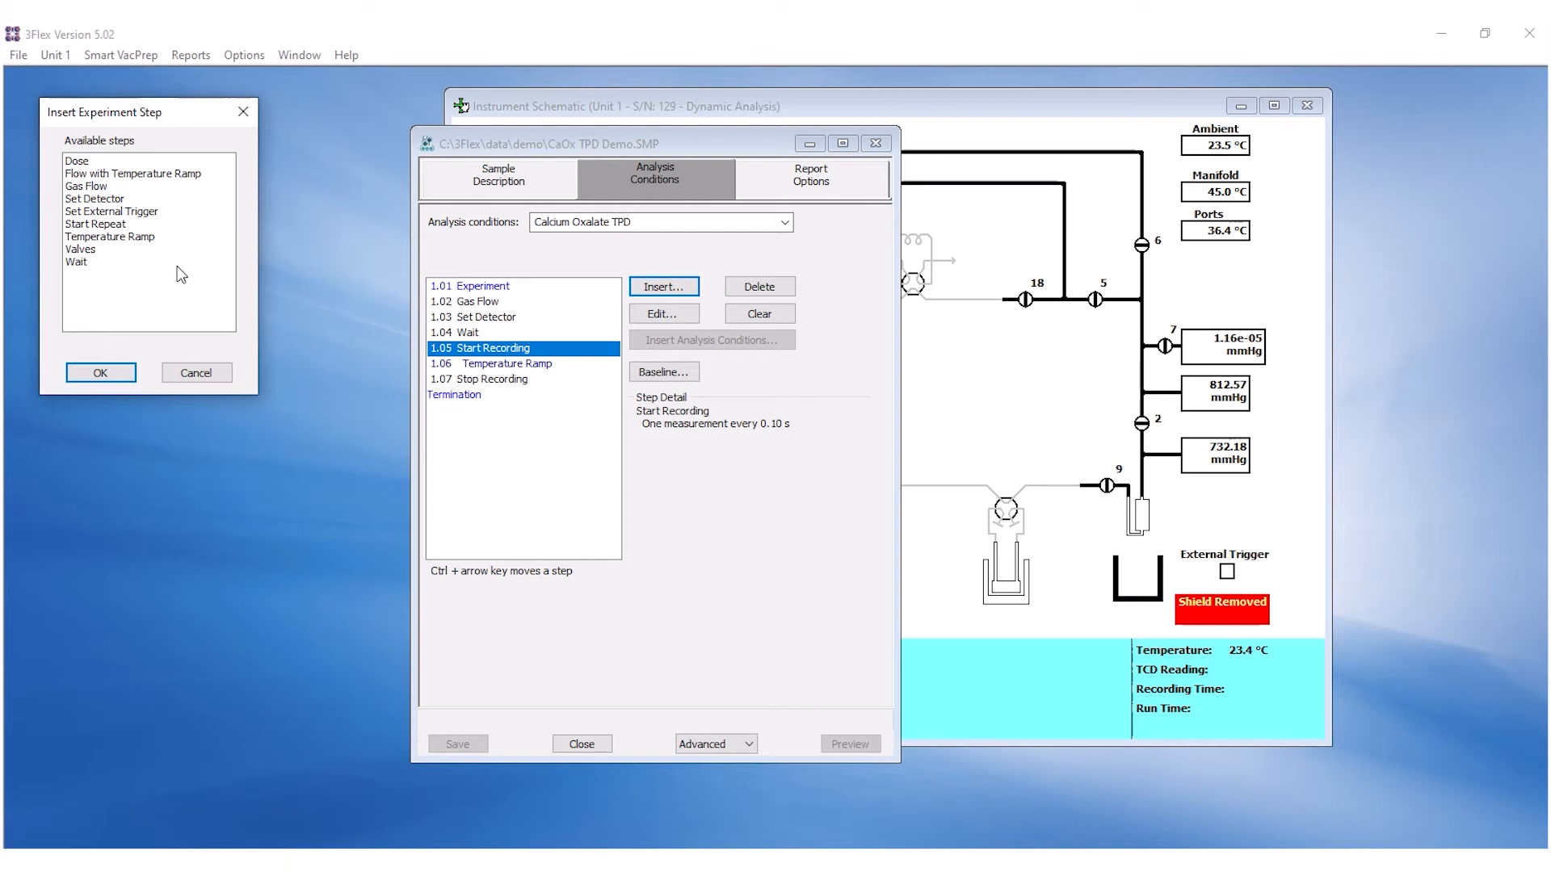
mouse_move(139, 239)
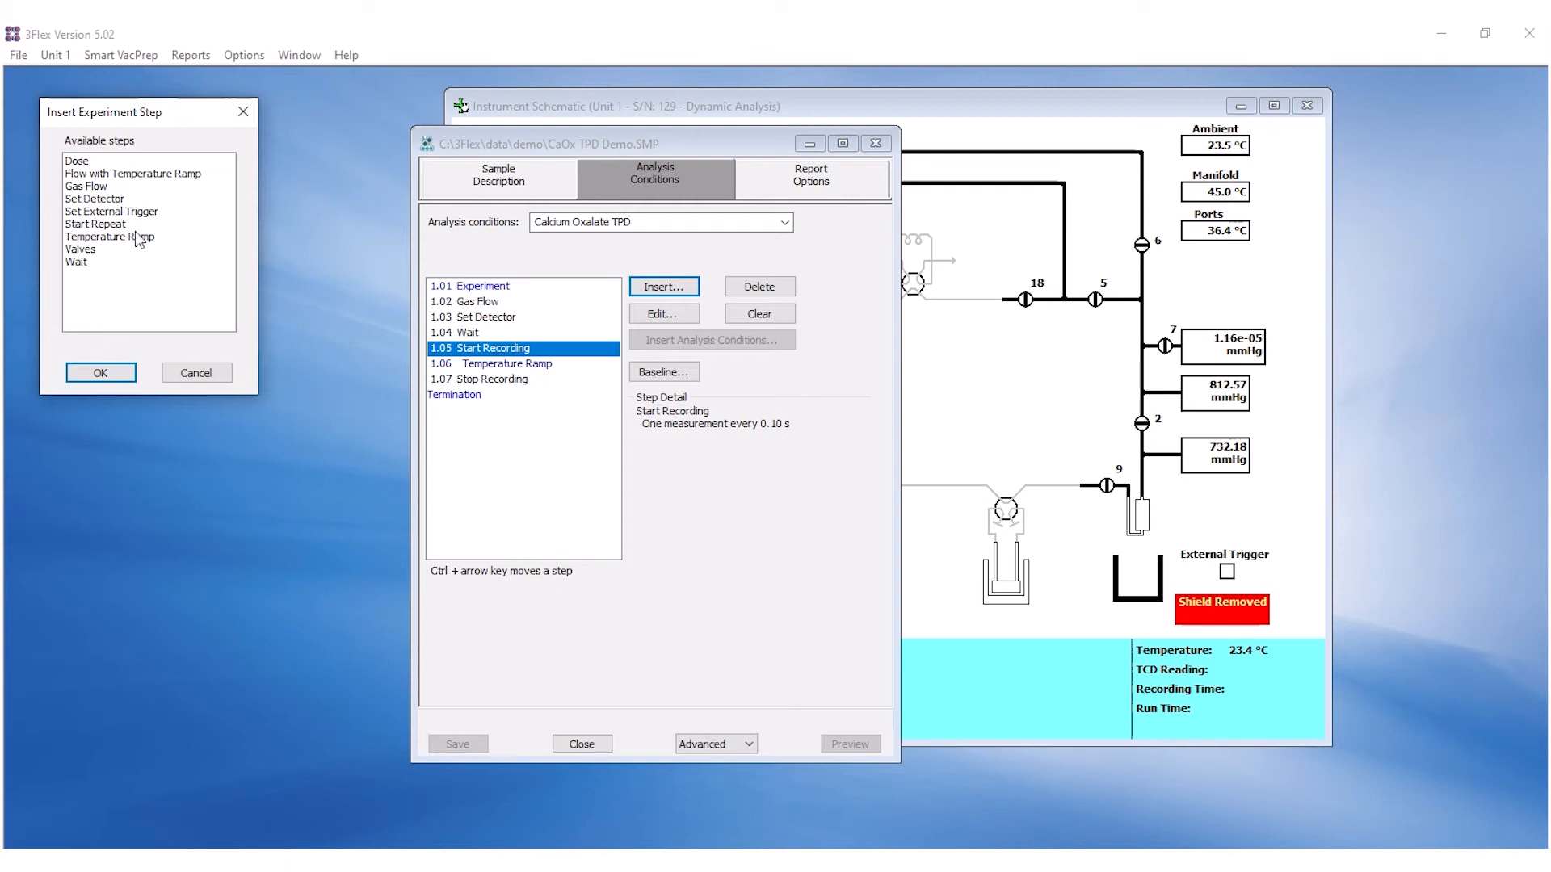
double_click(111, 210)
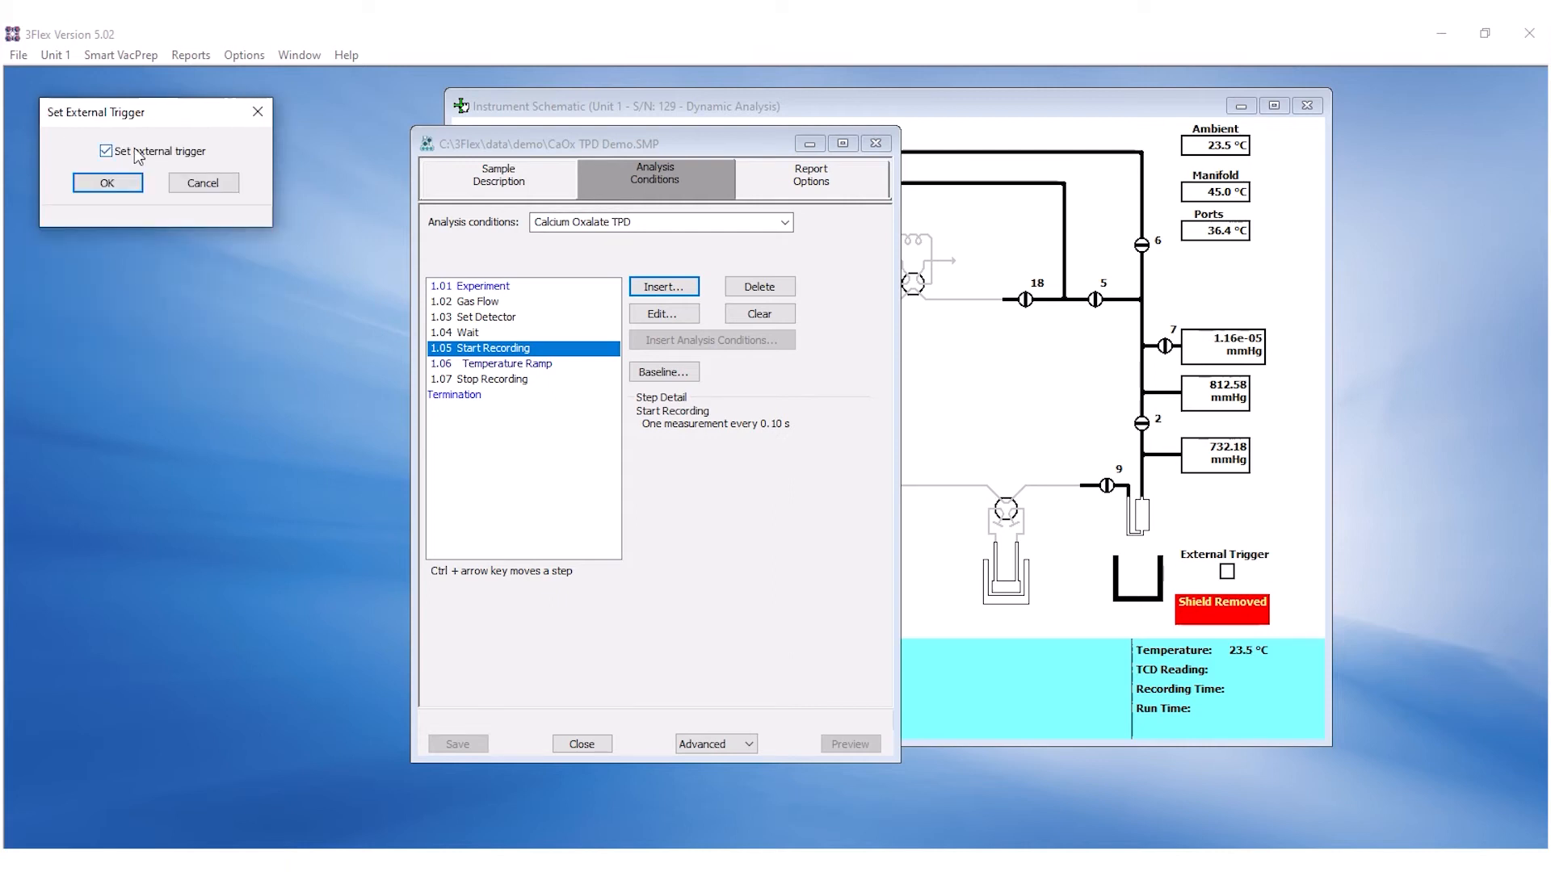
left_click(107, 183)
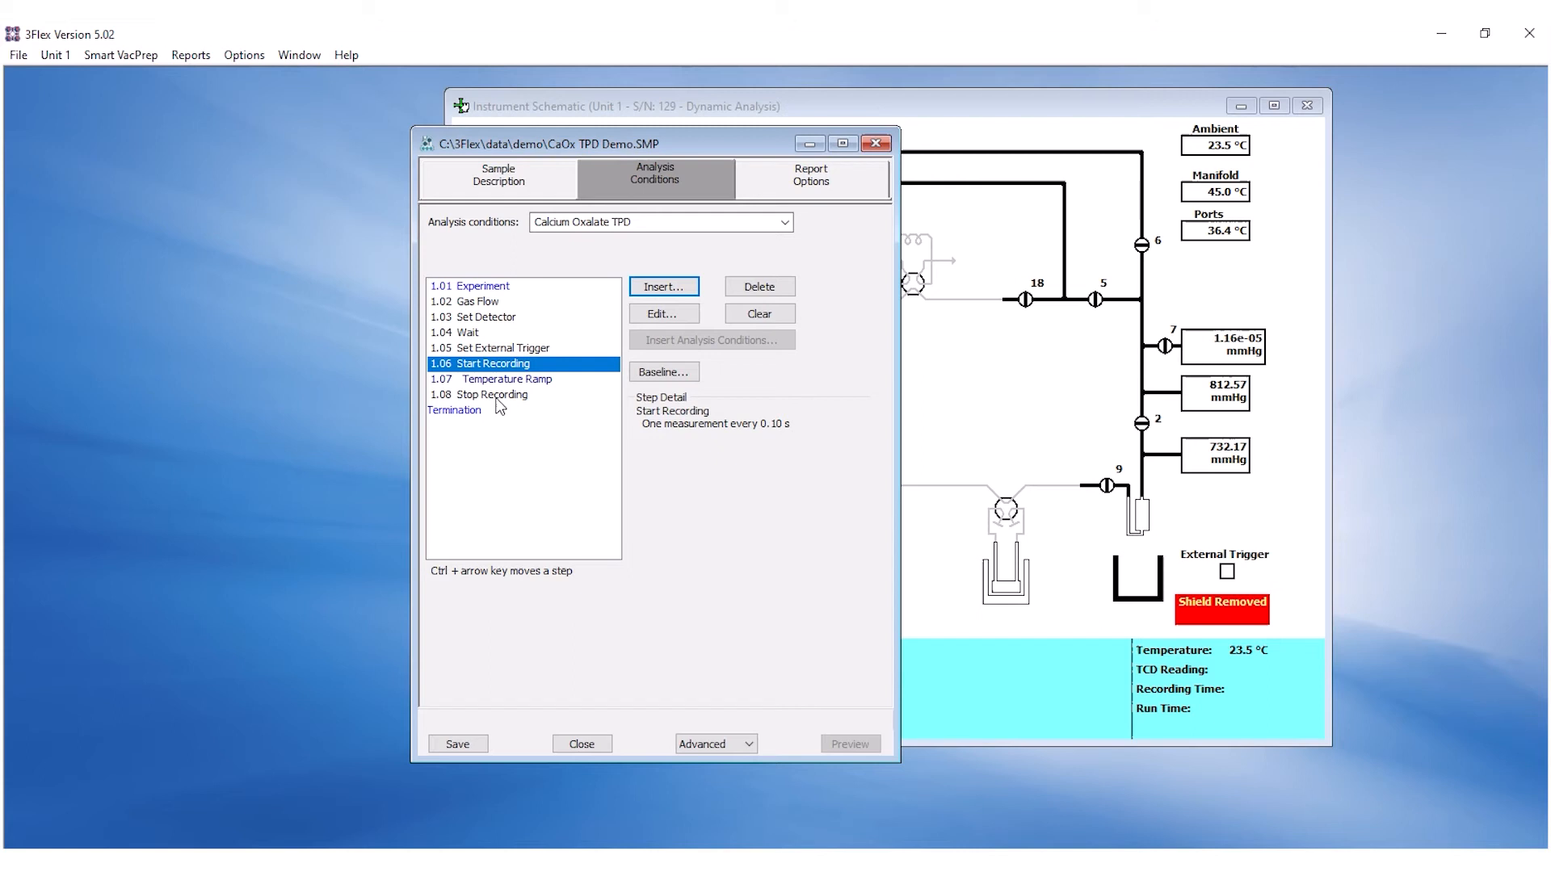
Step: Insert a second Set External Trigger step just before Termination, then close the sample file
left_click(456, 408)
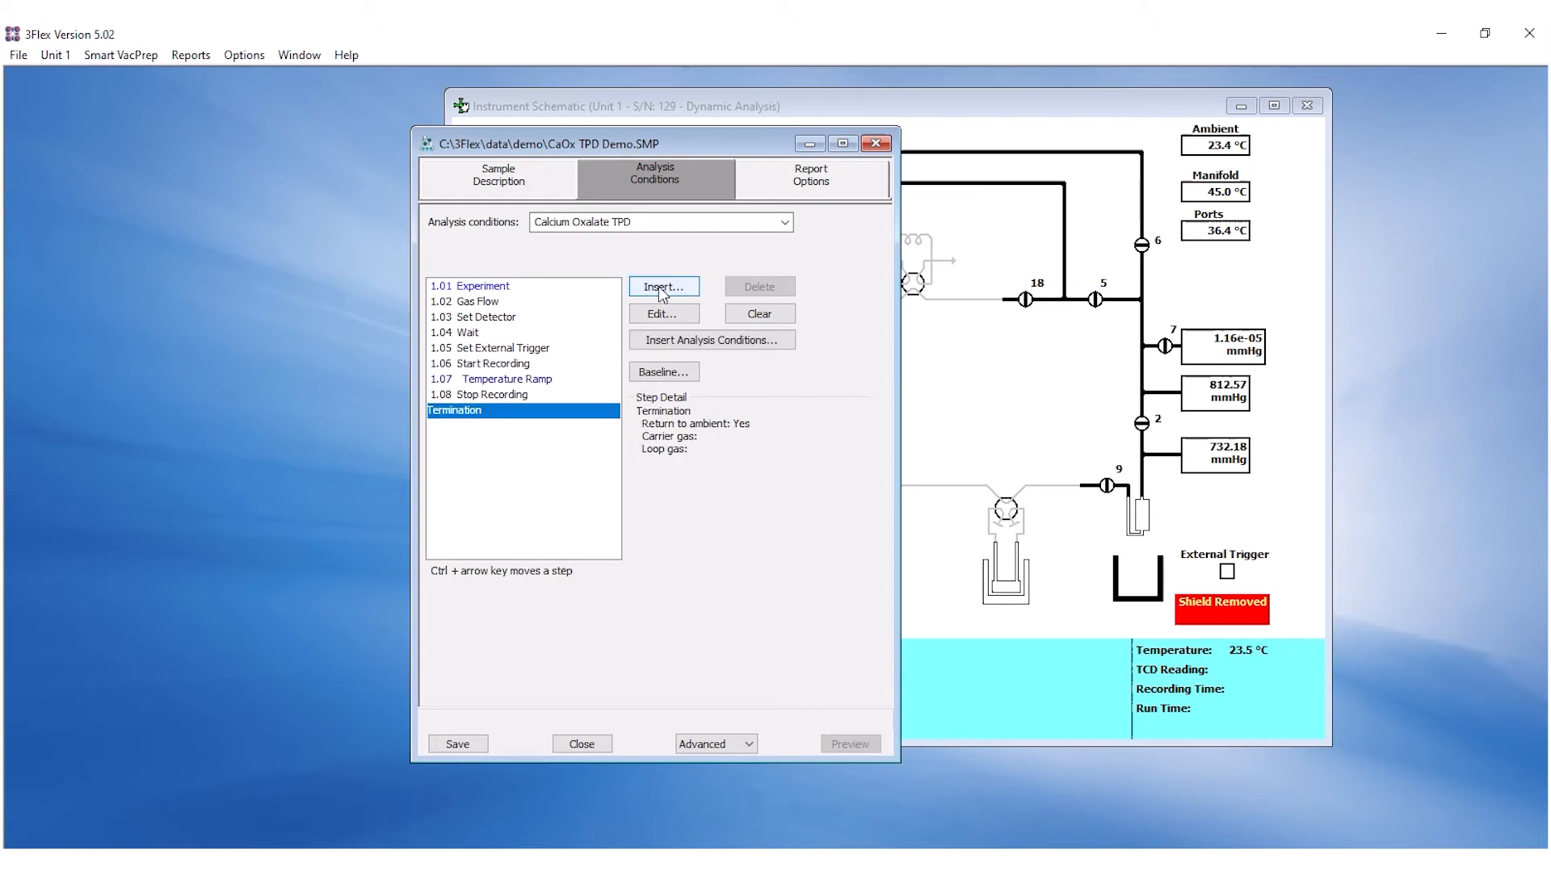
left_click(663, 286)
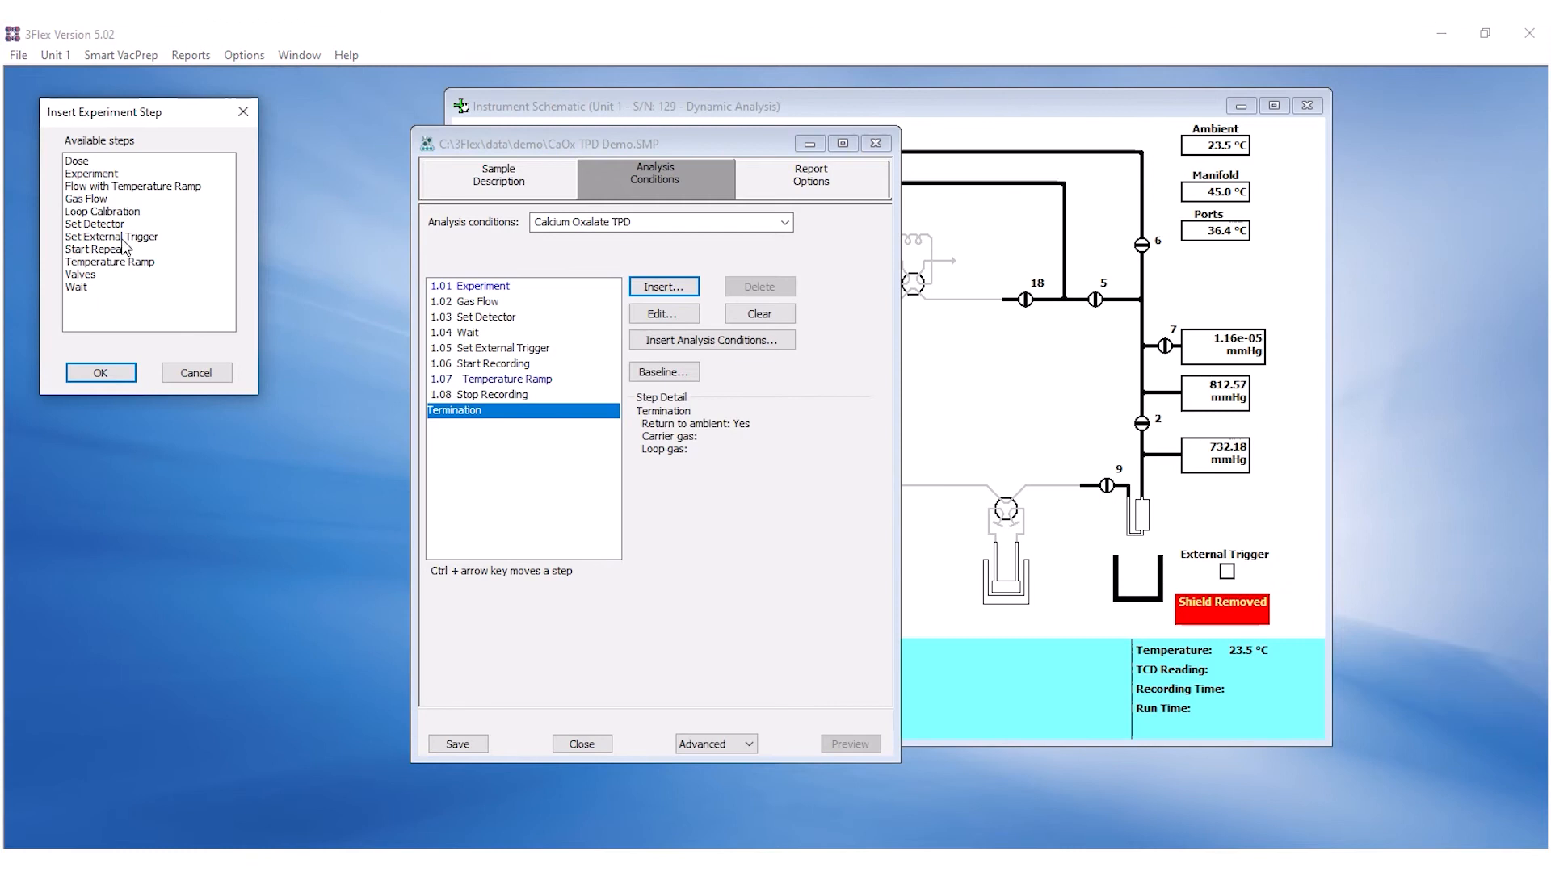
double_click(109, 236)
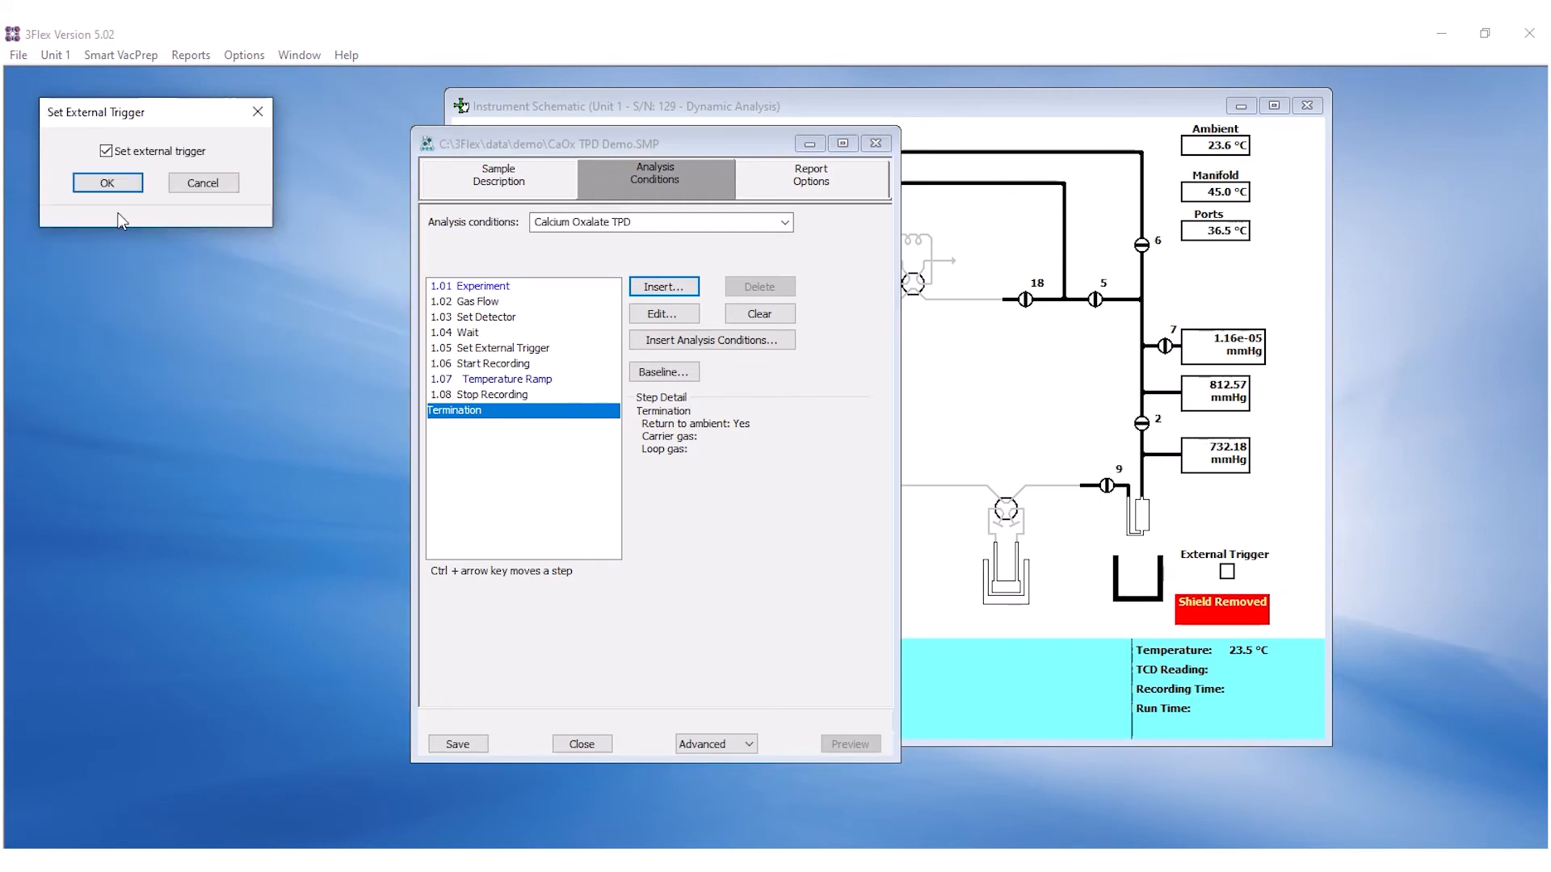
left_click(107, 183)
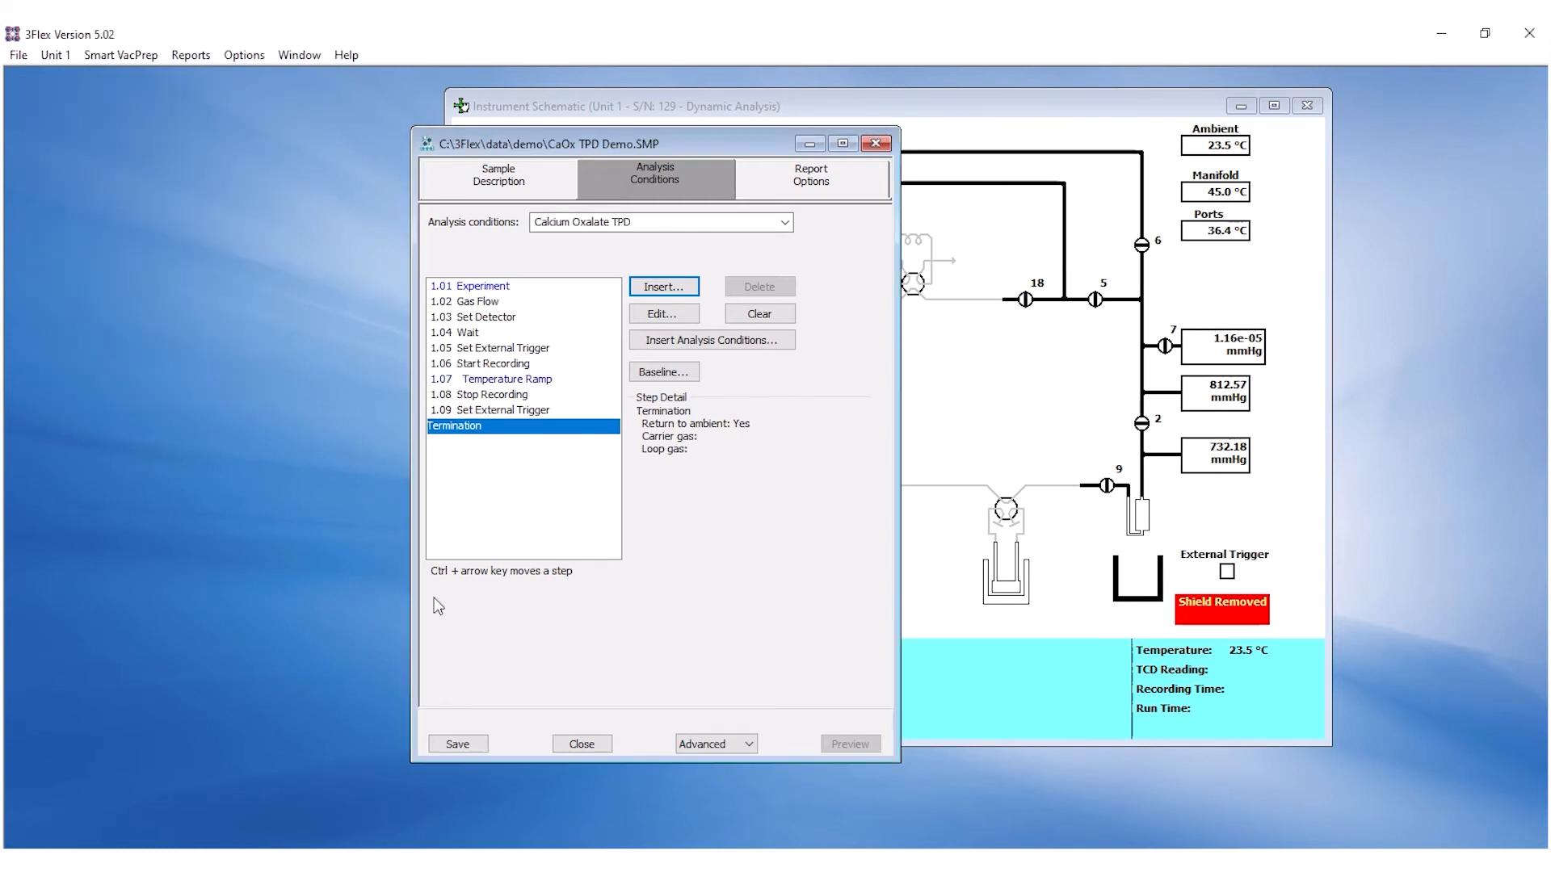
mouse_move(485, 647)
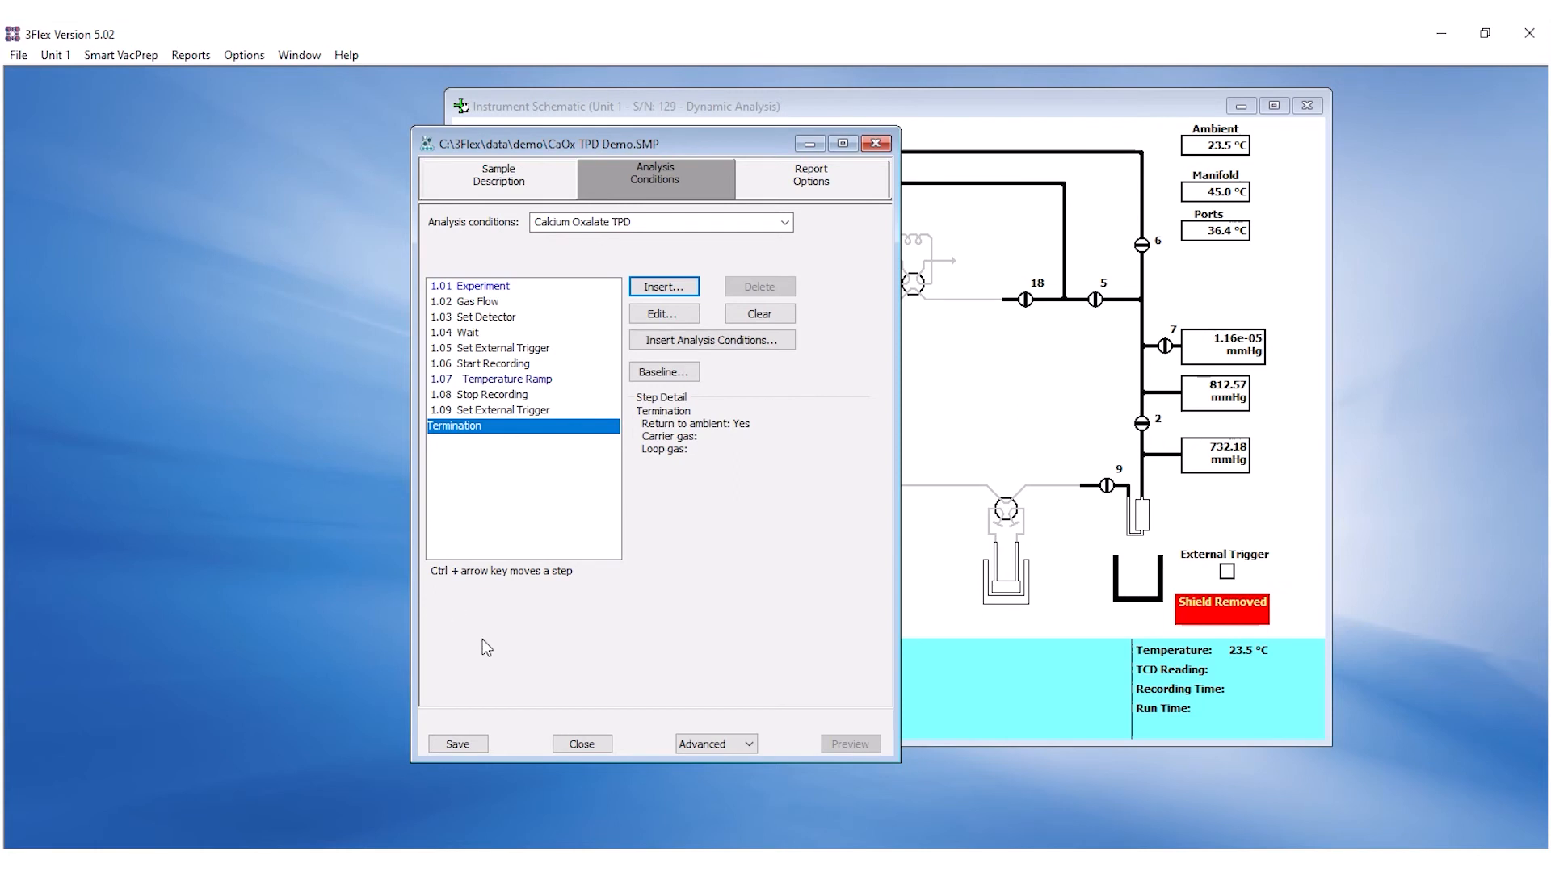
left_click(55, 55)
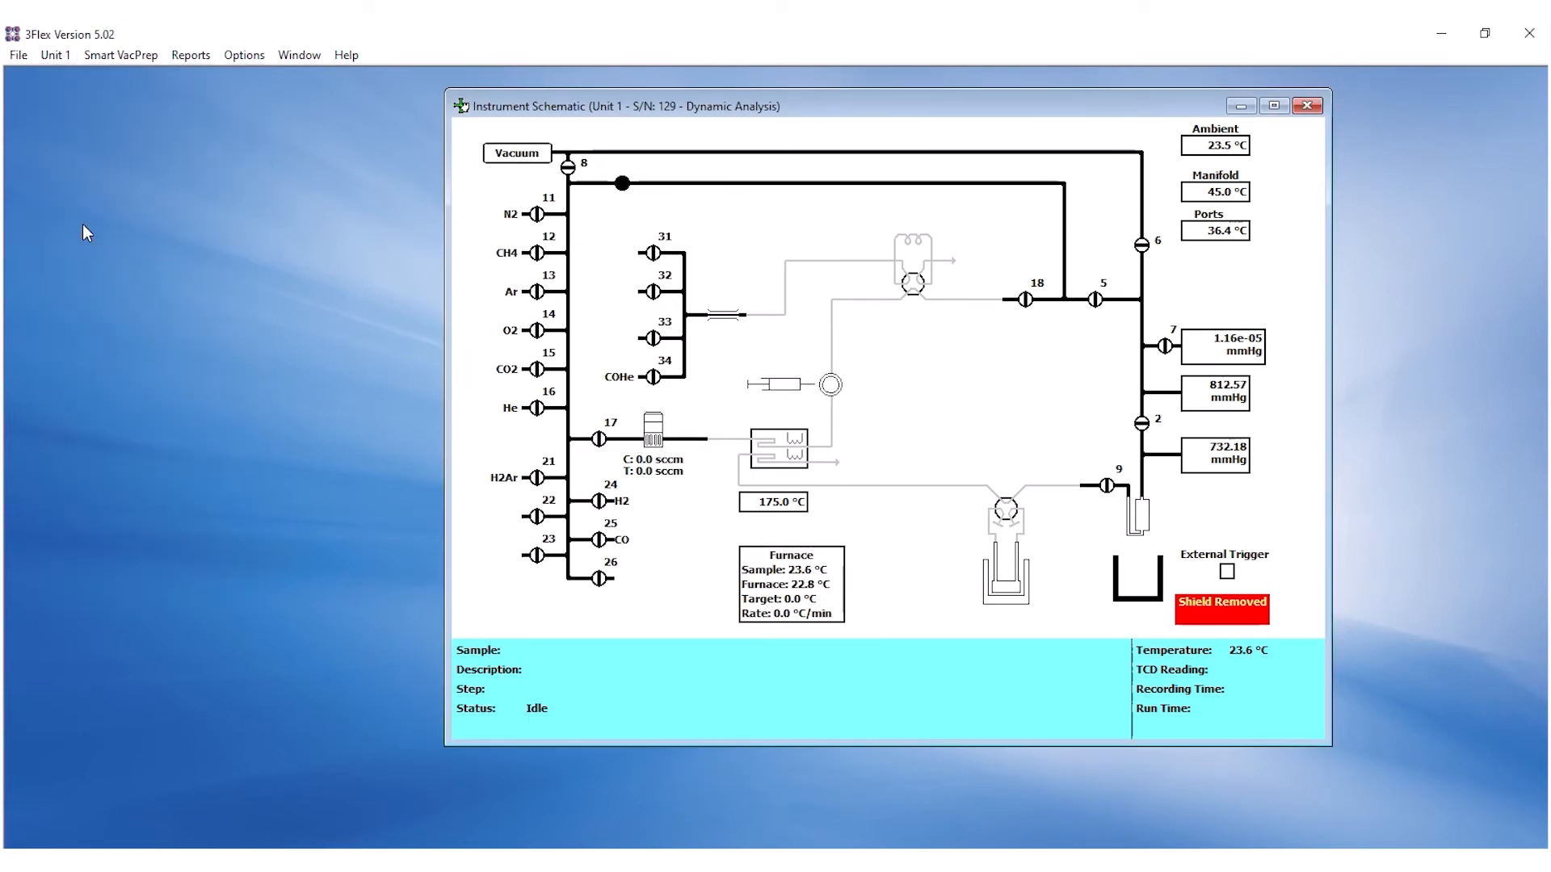
Step: Enable manual control of Unit 1 and raise the elevator to the sample tube from the schematic
left_click(53, 55)
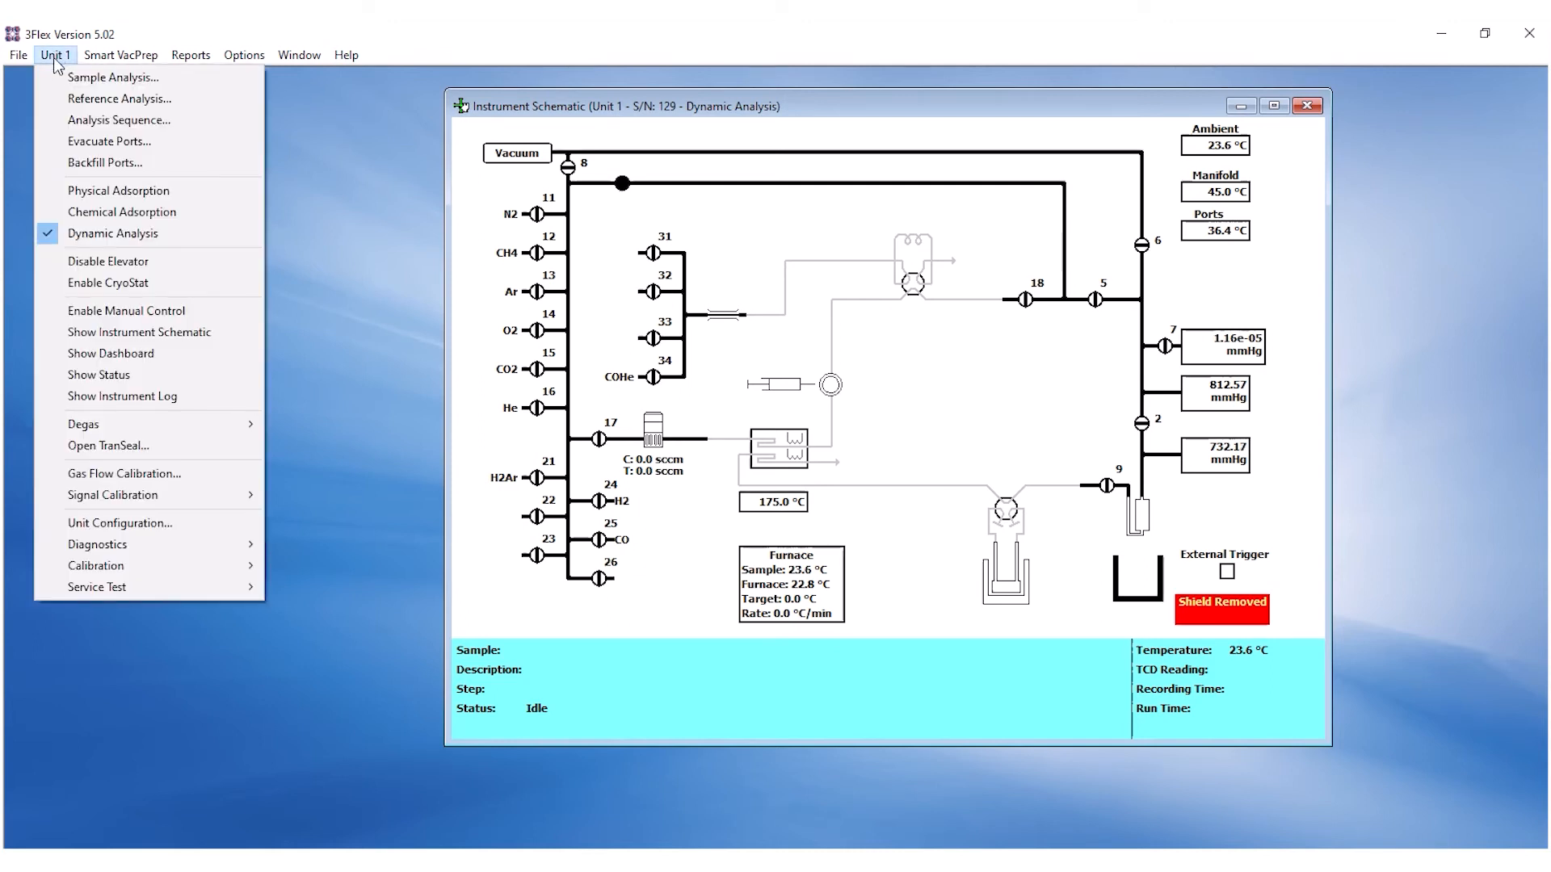
mouse_move(126, 310)
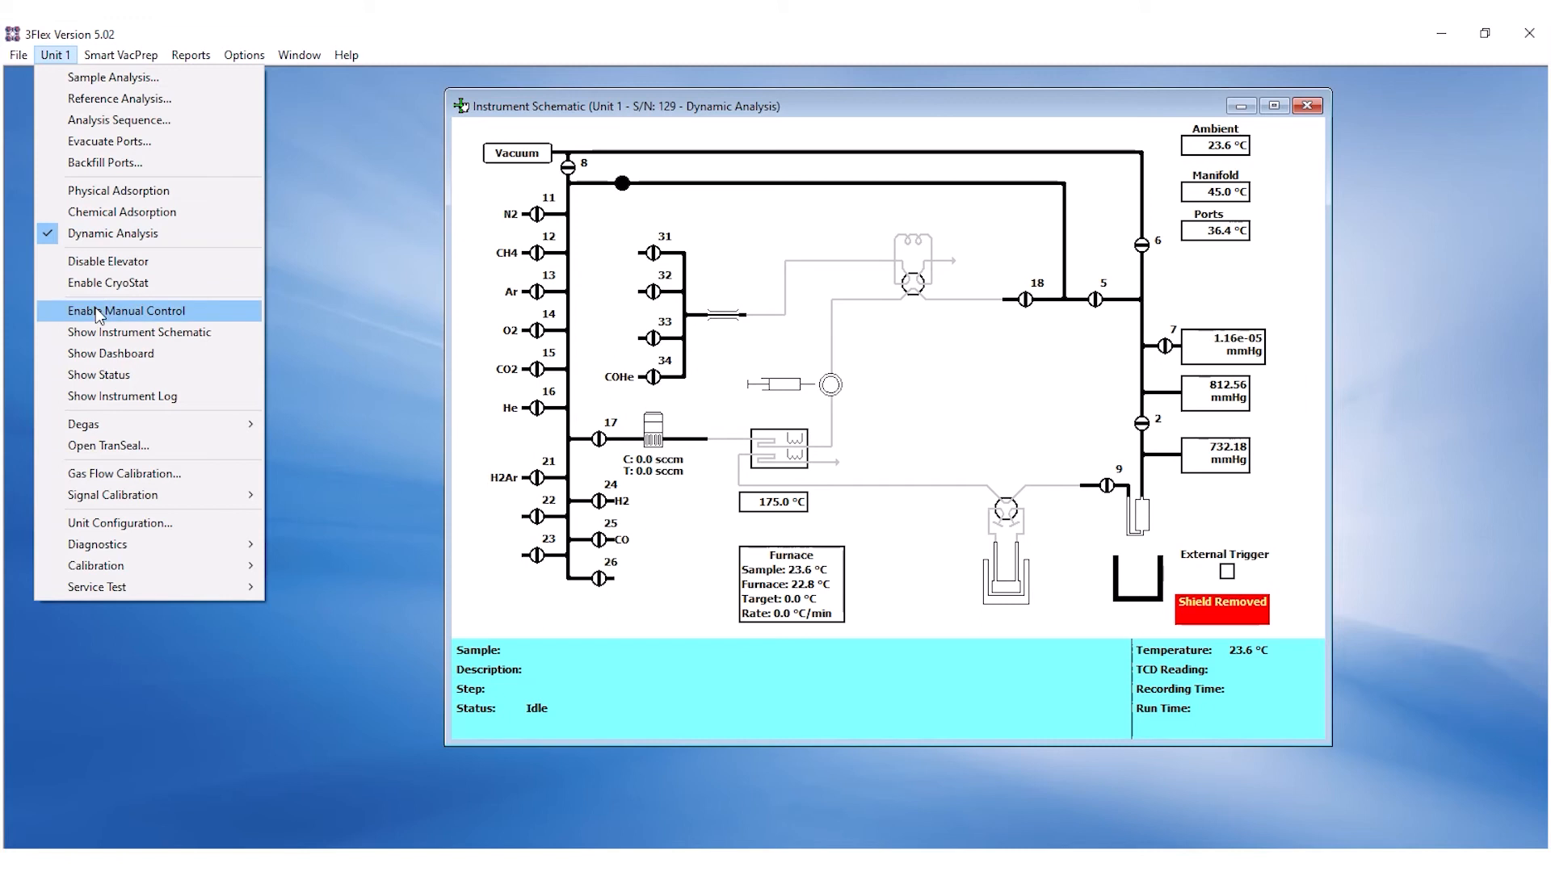
left_click(126, 310)
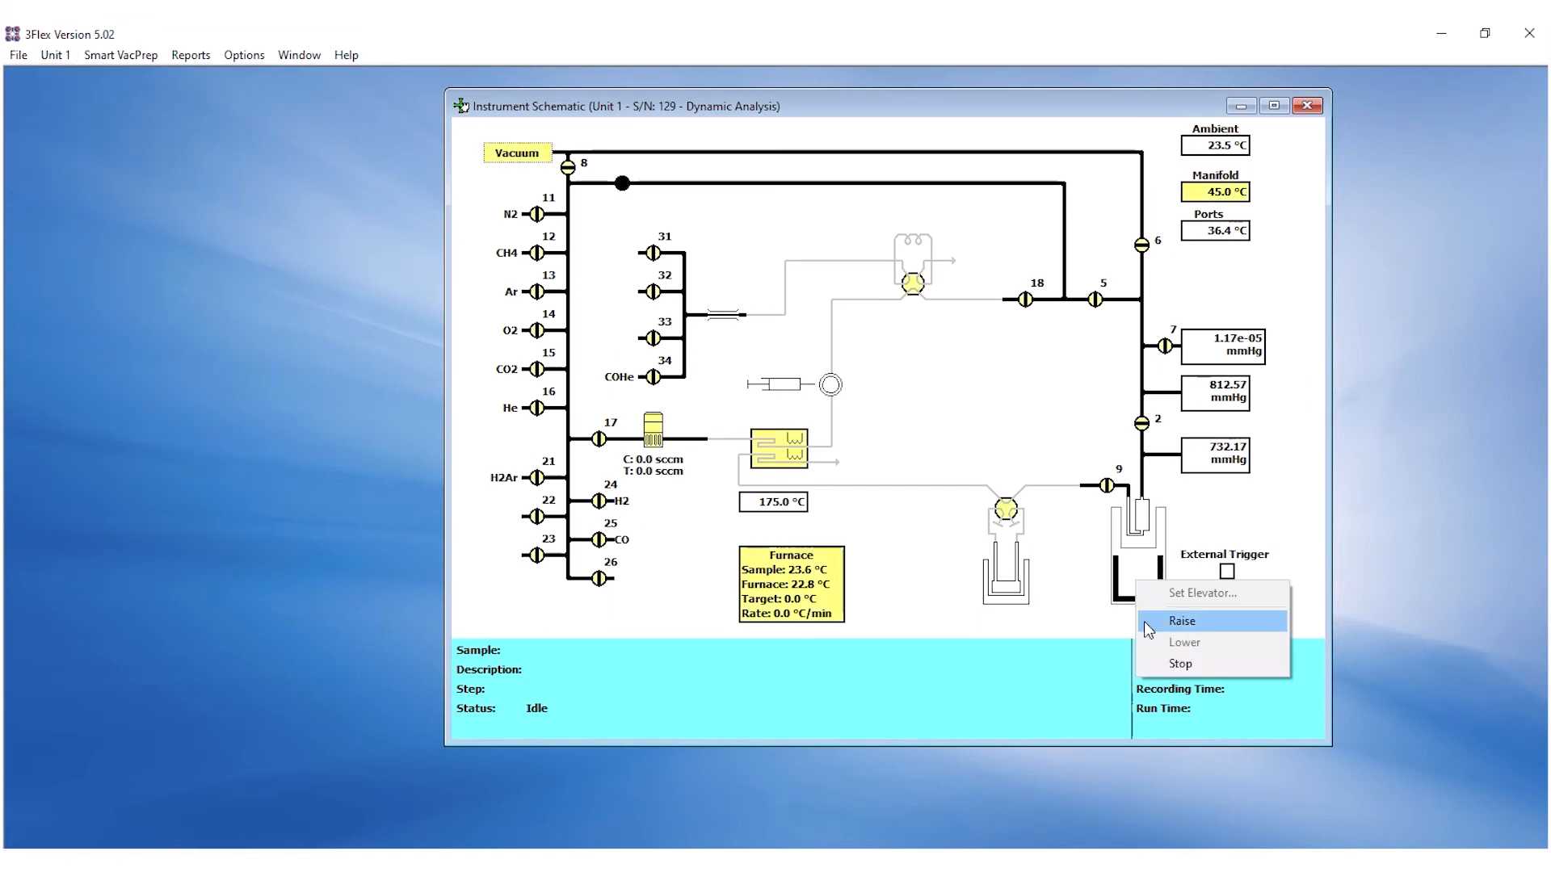
left_click(1181, 620)
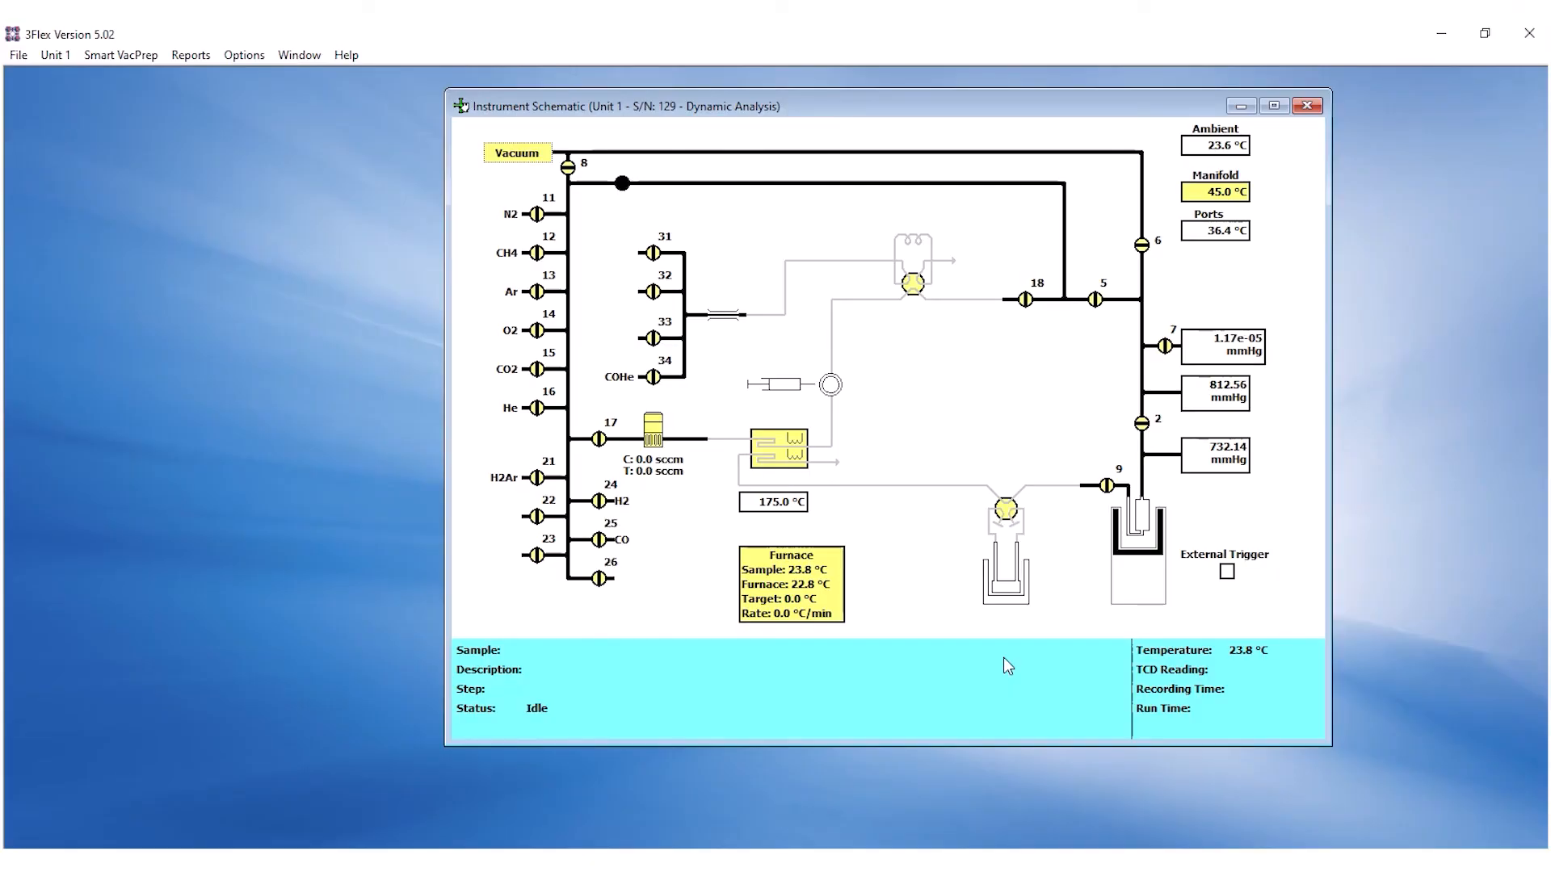
mouse_move(89, 123)
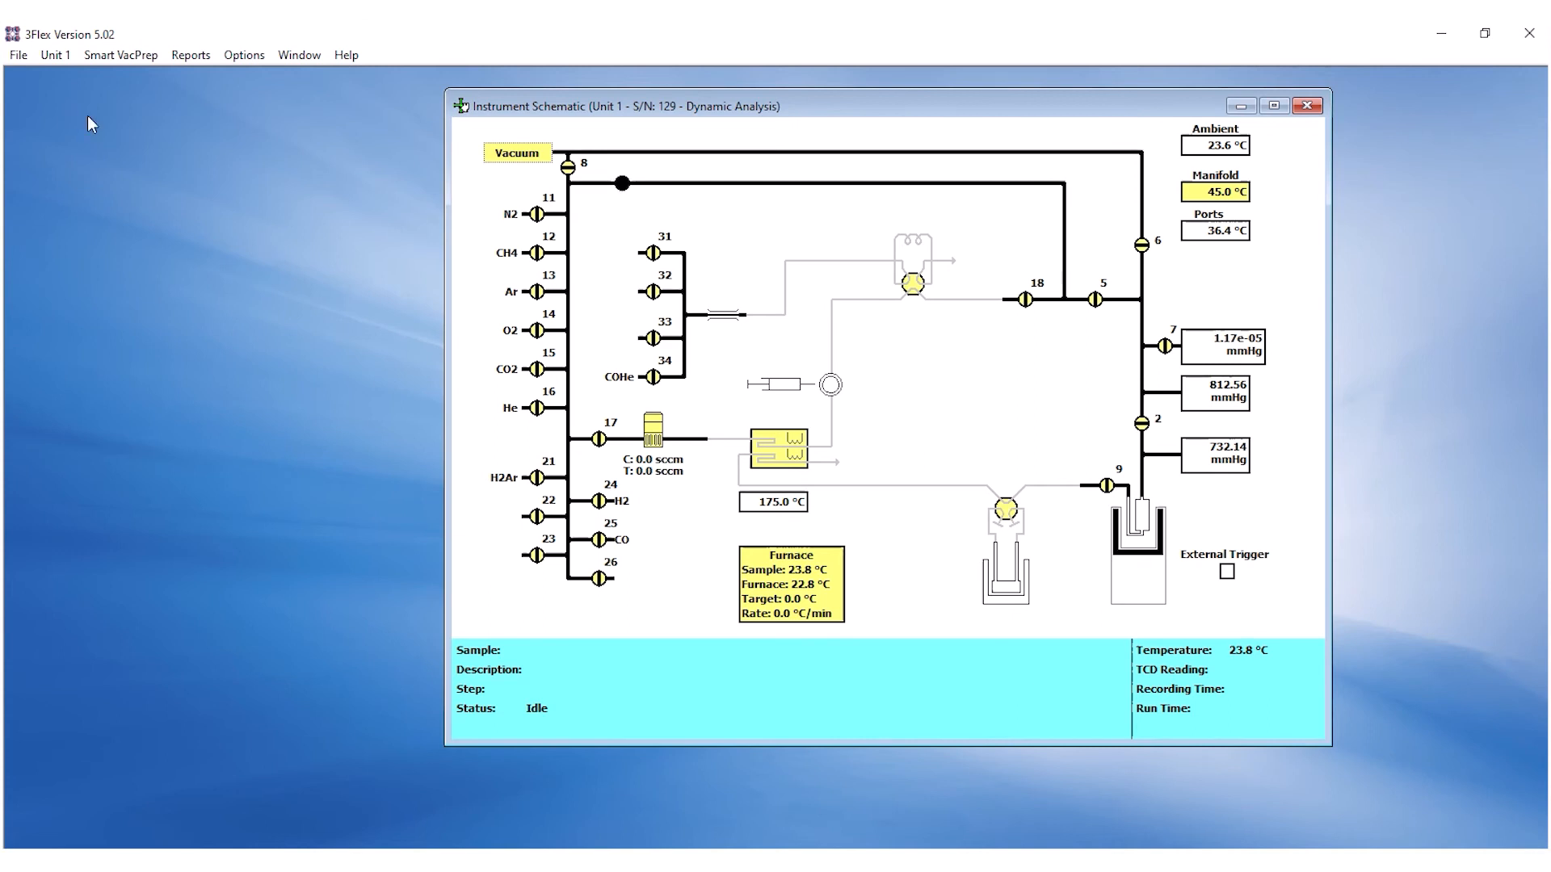
Step: Begin a Unit 1 Sample Analysis and load the CaOx TPD Demo.SMP sample file
left_click(53, 55)
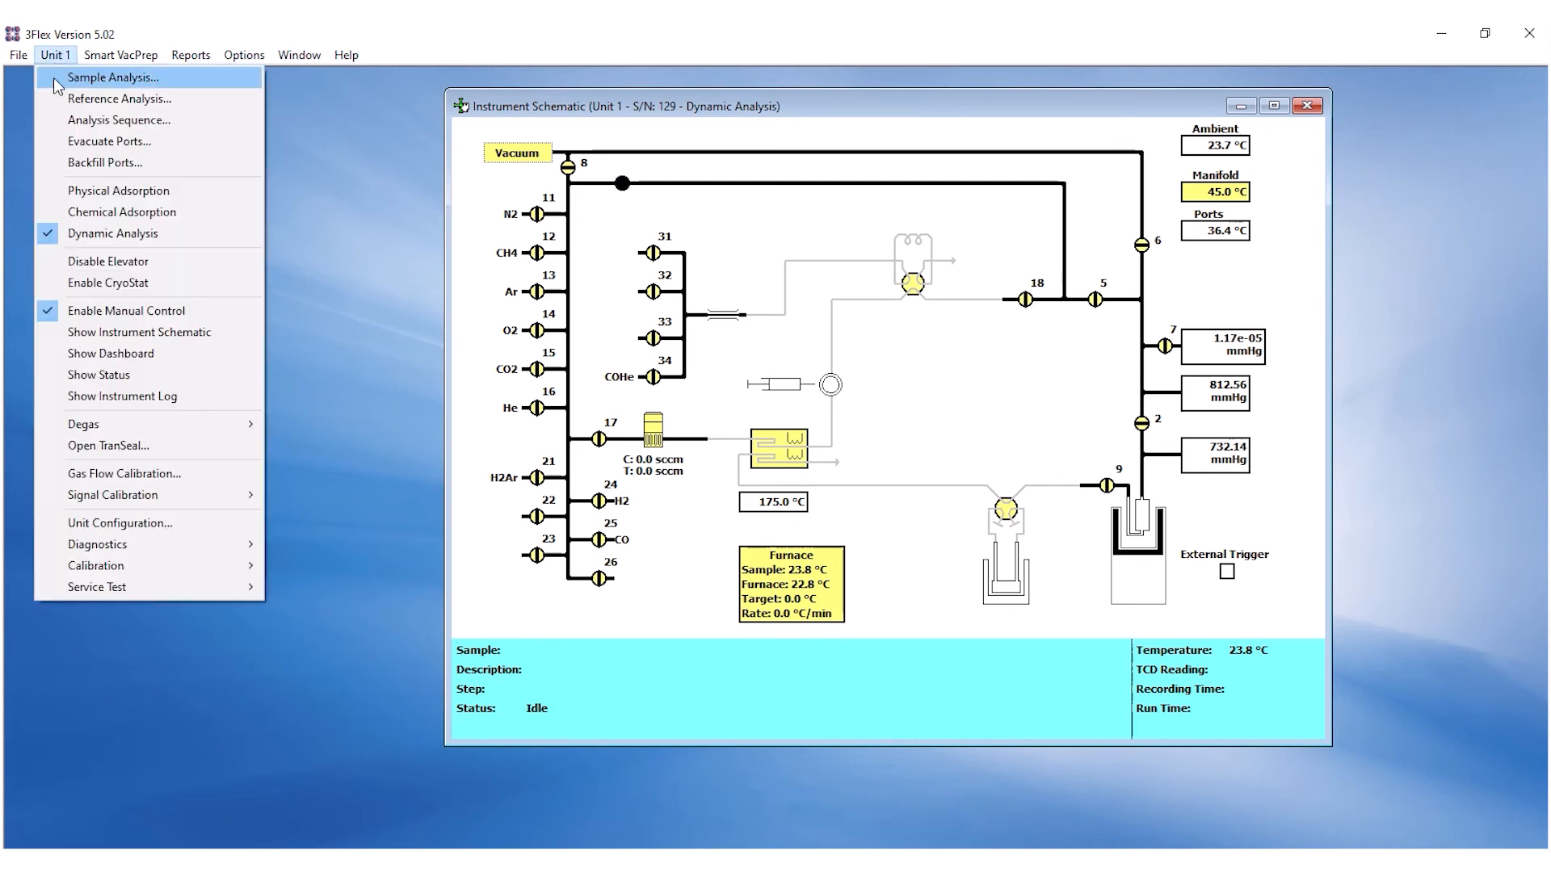
left_click(112, 77)
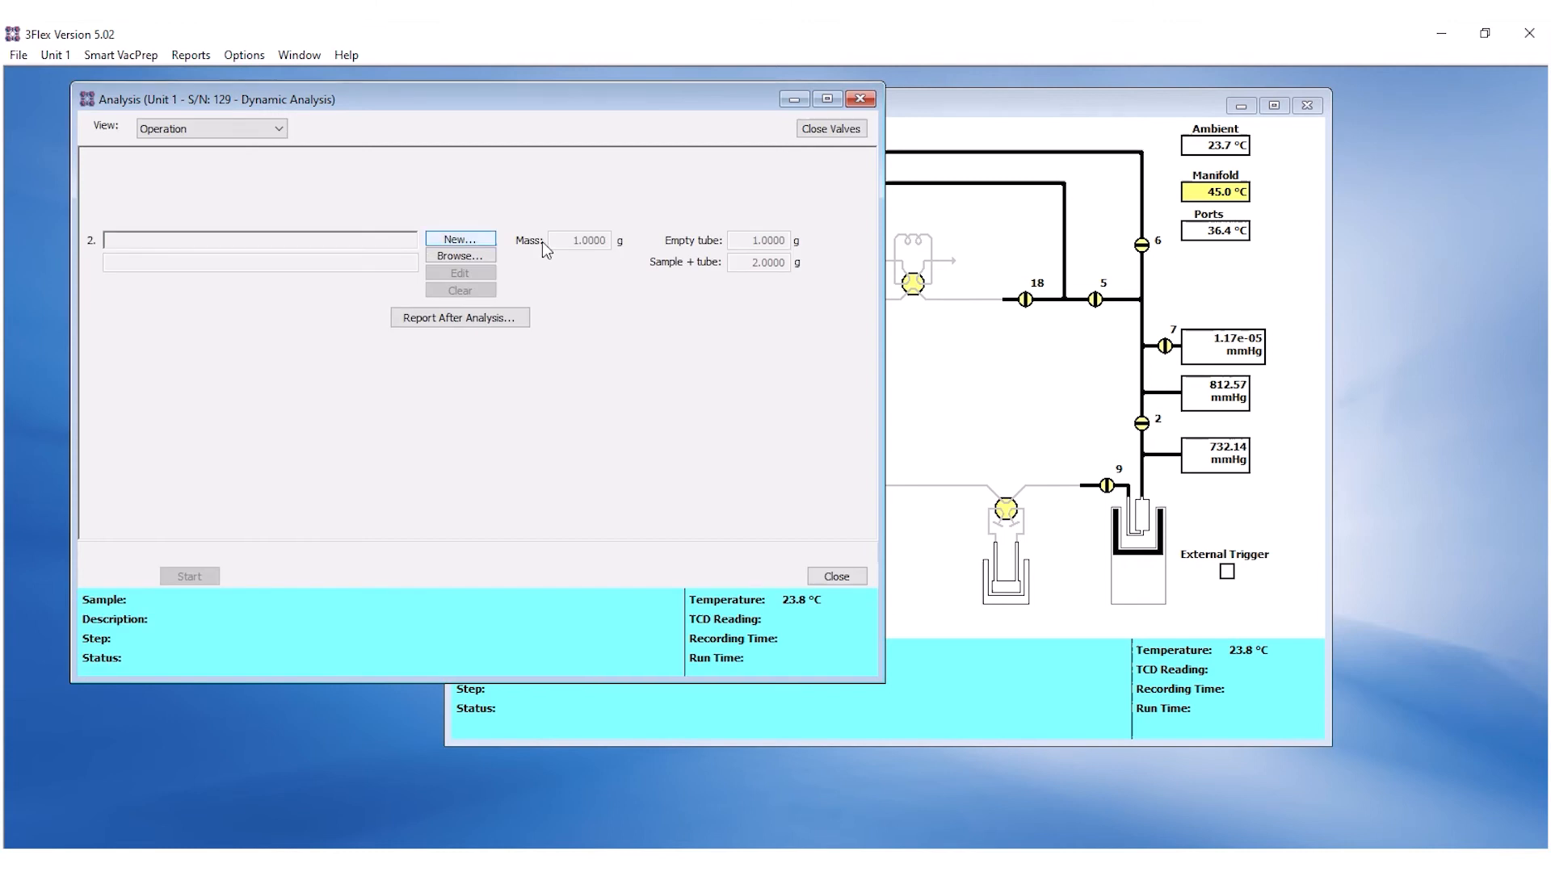
left_click(459, 255)
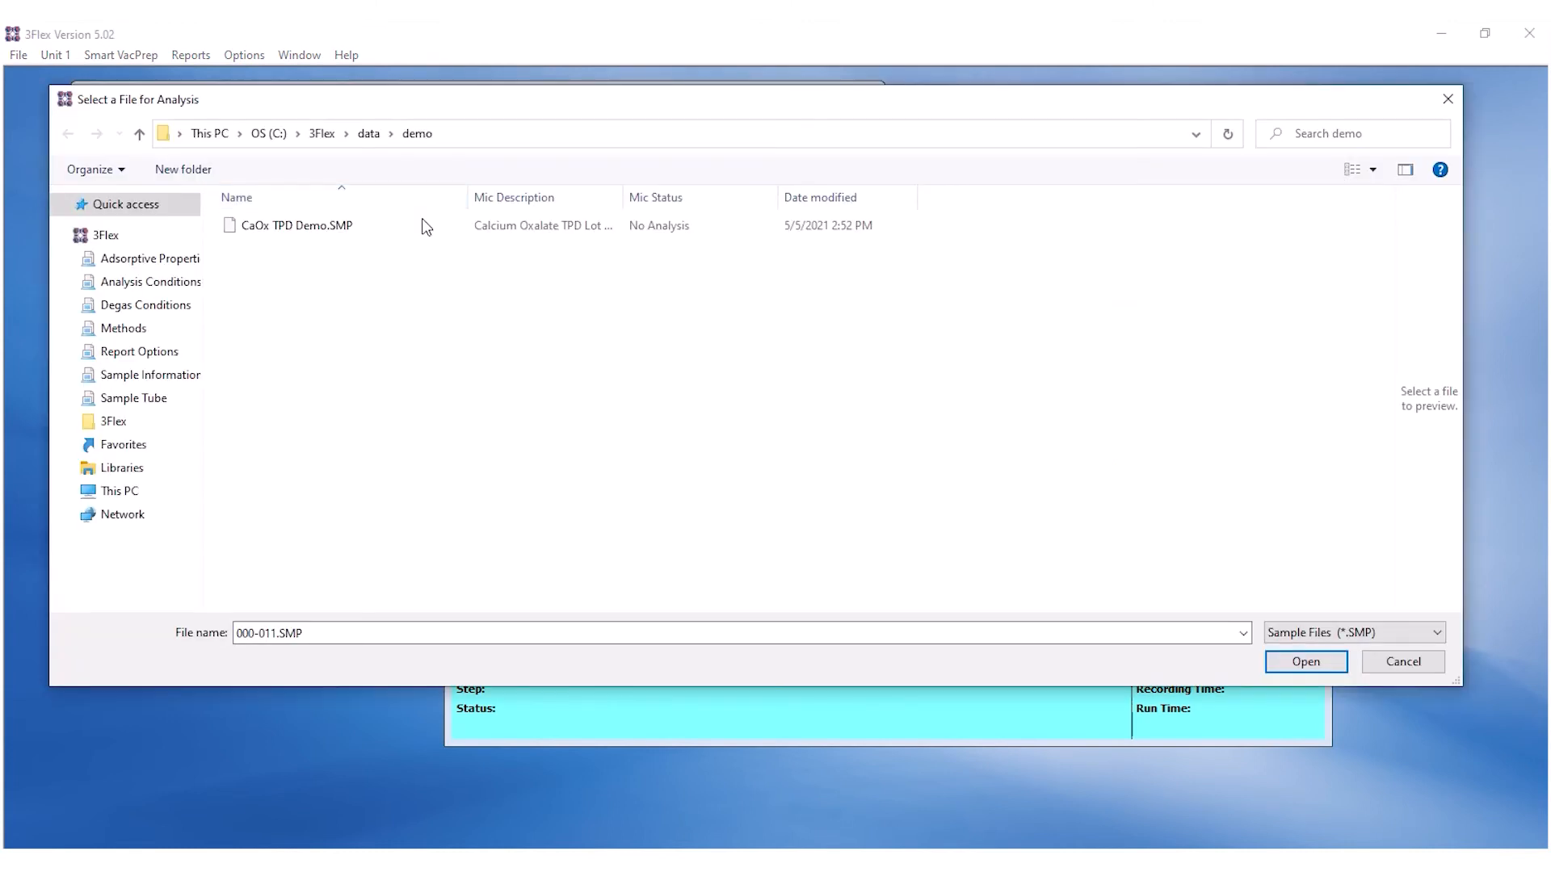
left_click(1306, 663)
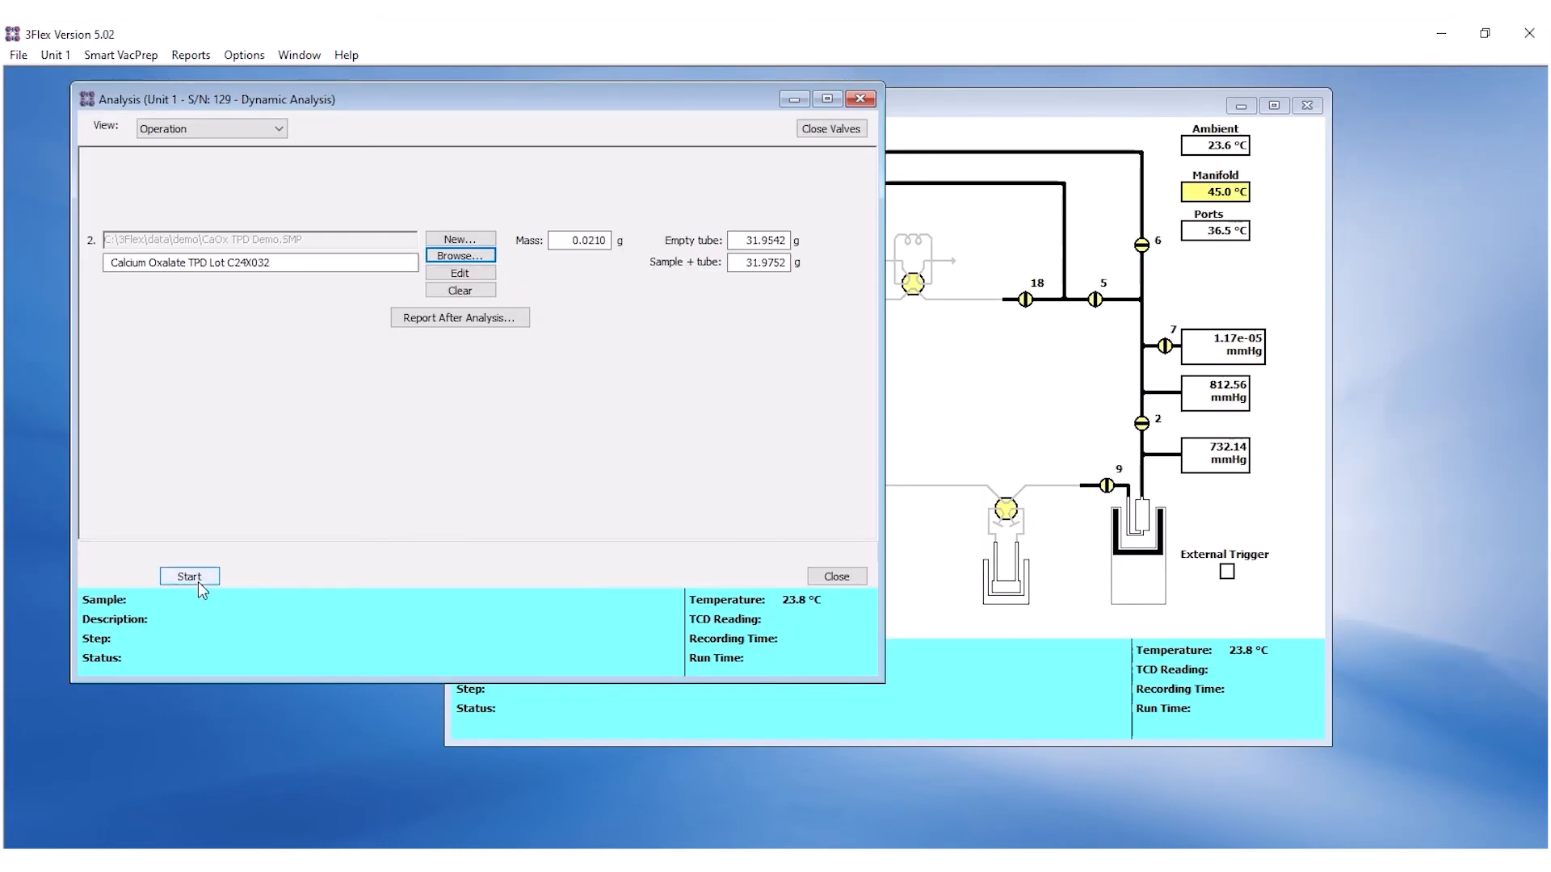
Step: Start the analysis with Calibration None, confirming the shield, and leave it downloading to the instrument
left_click(189, 577)
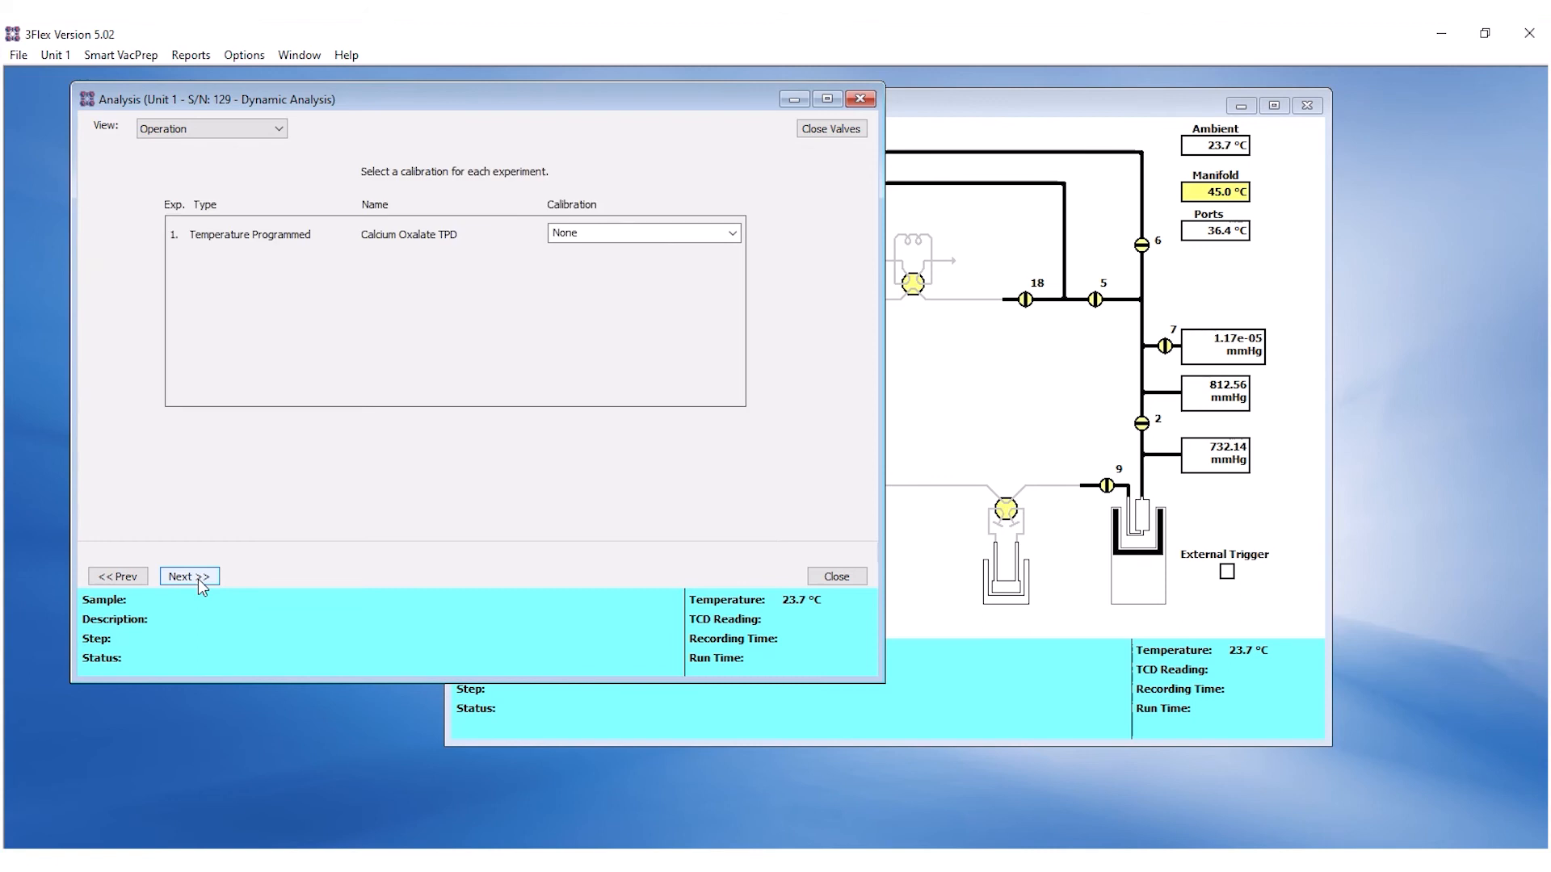
left_click(187, 577)
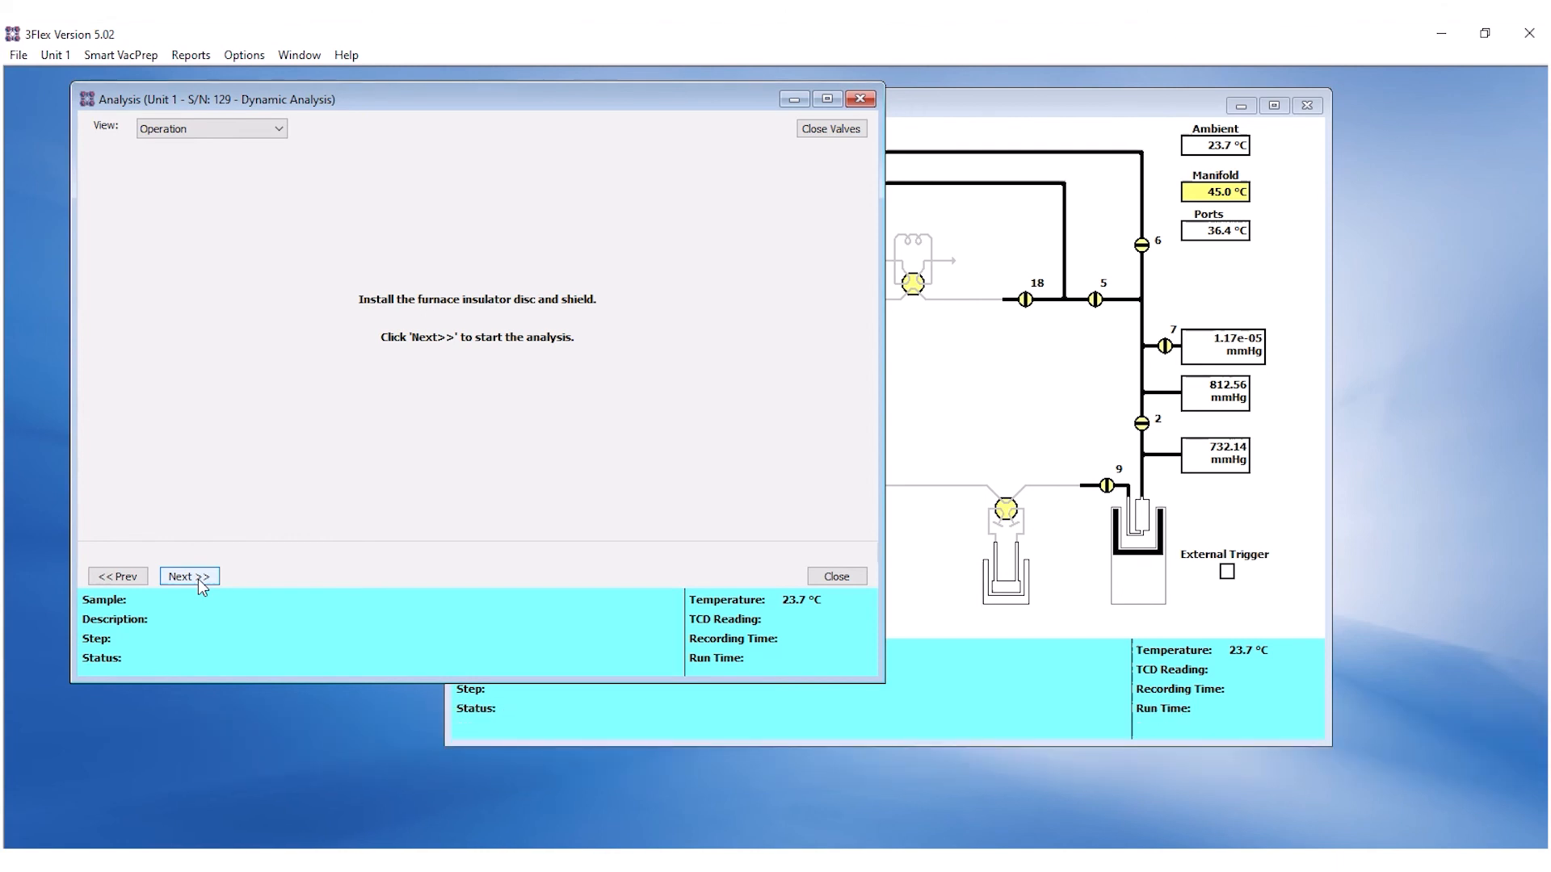
left_click(189, 575)
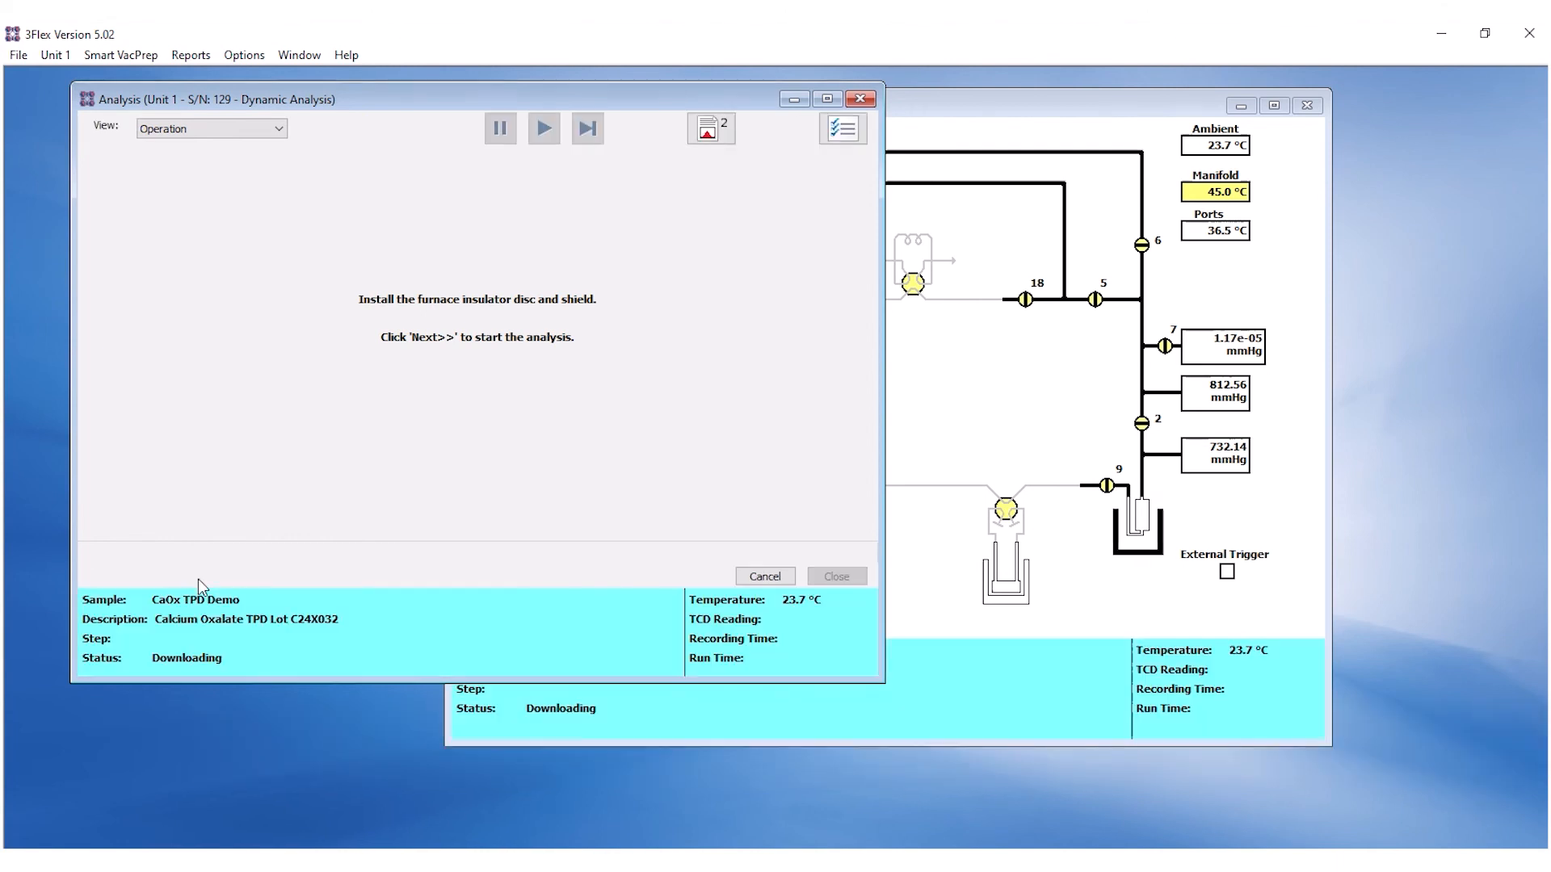
left_click(16, 54)
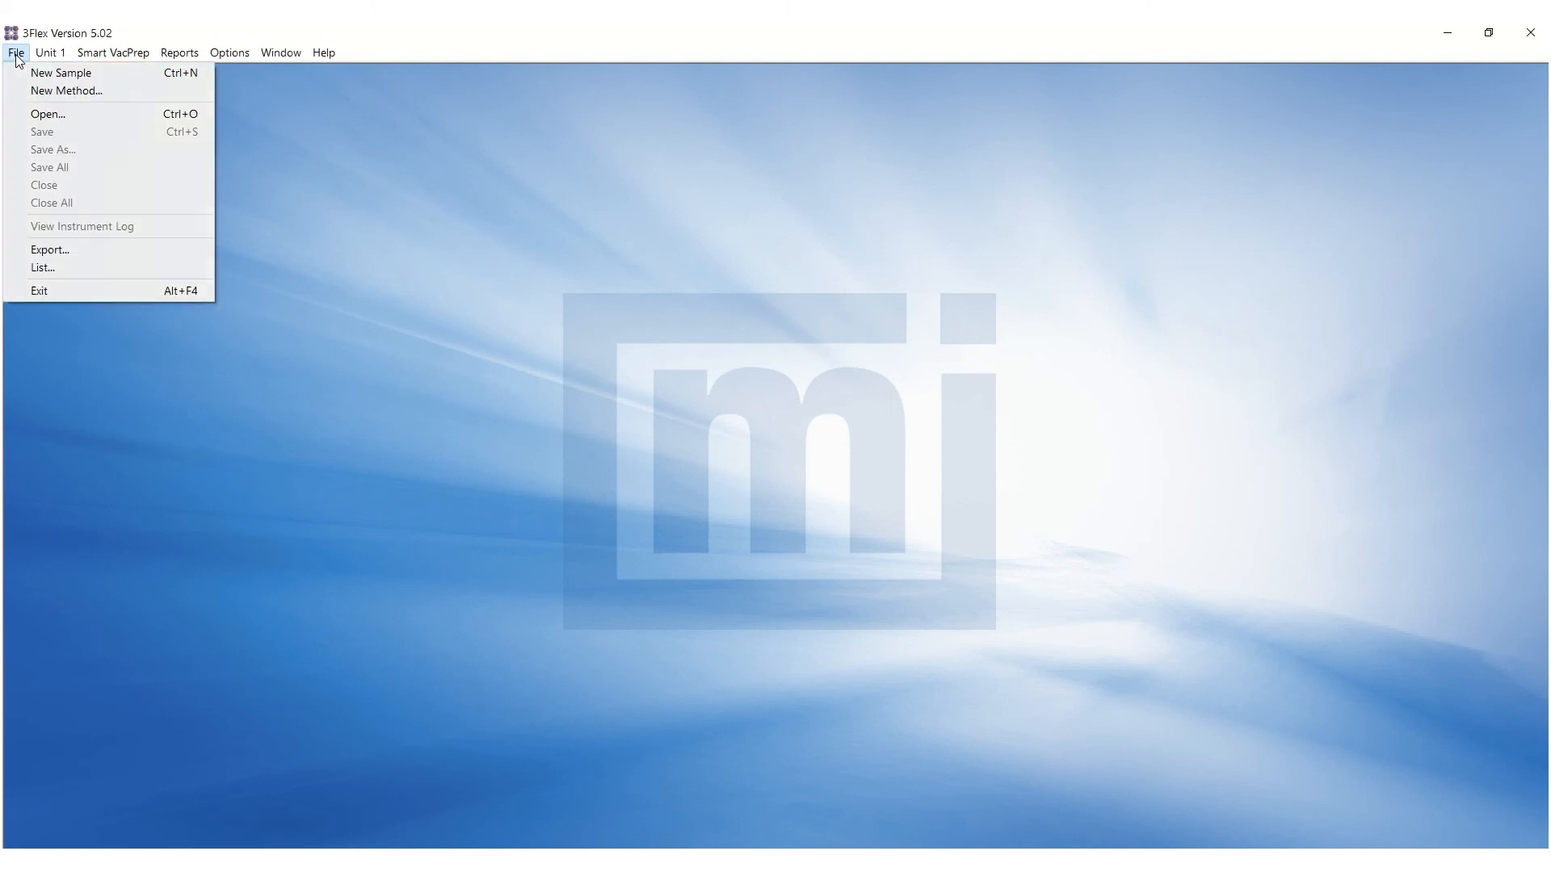
Step: Open the finished Calcium Oxalate TPD sample file and switch the graph view to the Peak Editor
left_click(47, 113)
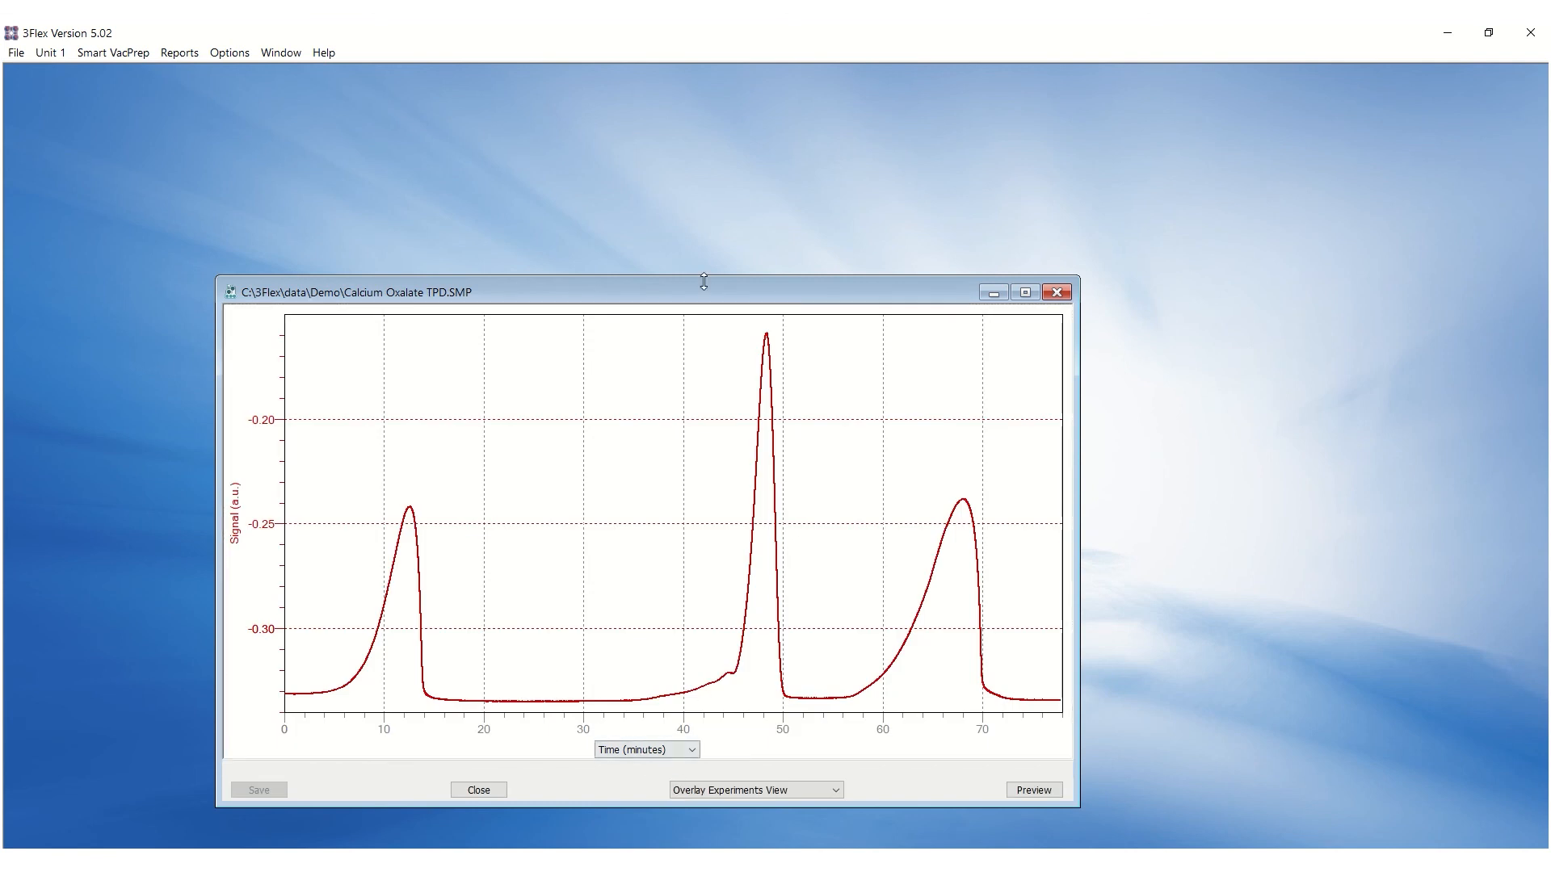
left_click(778, 659)
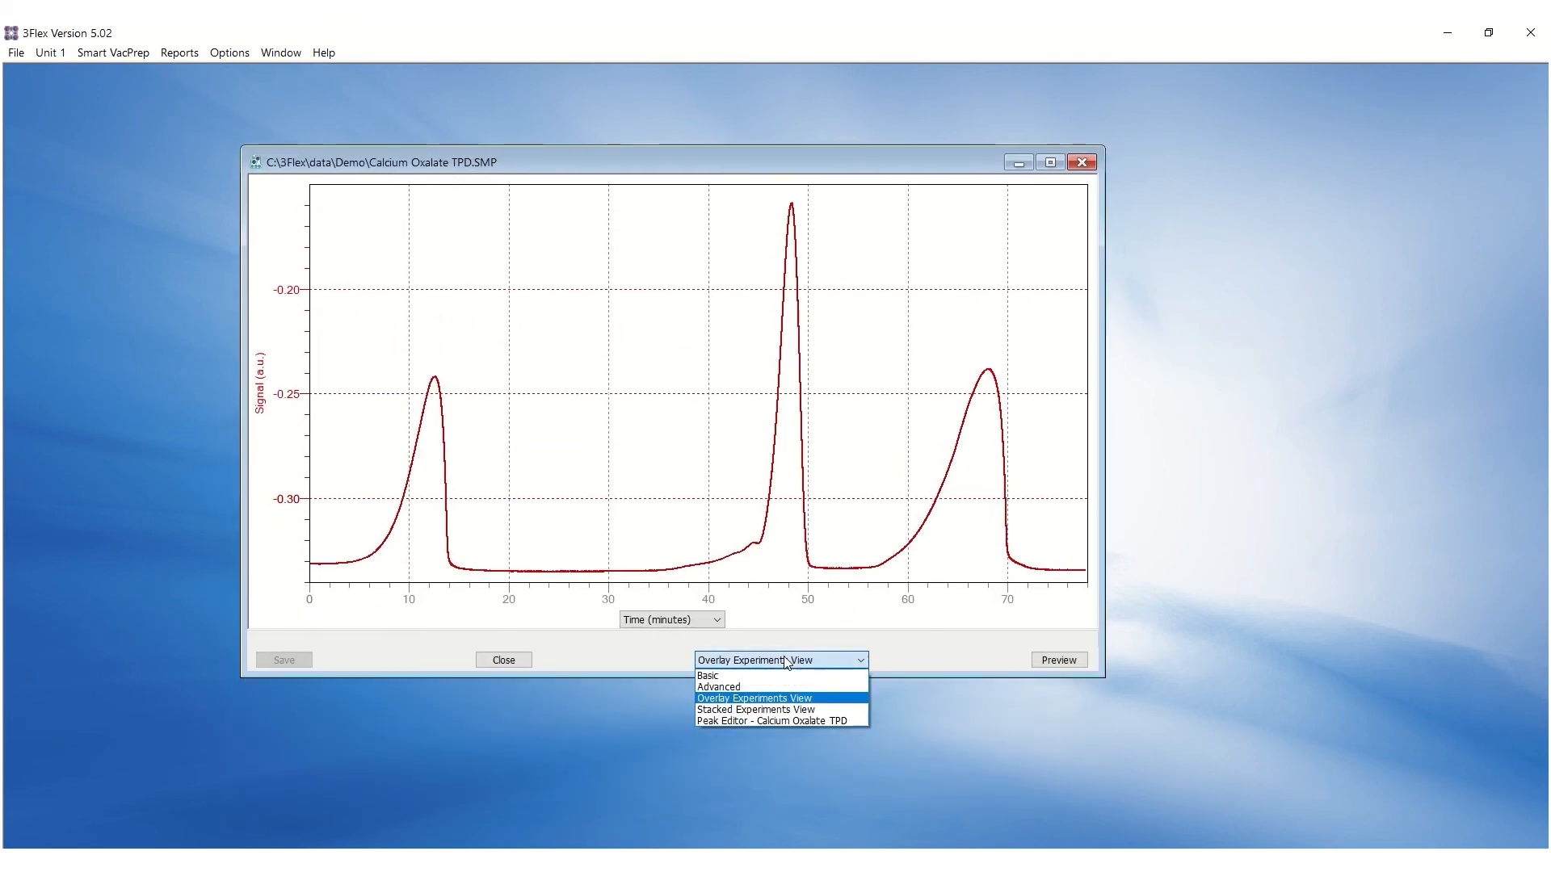
left_click(777, 721)
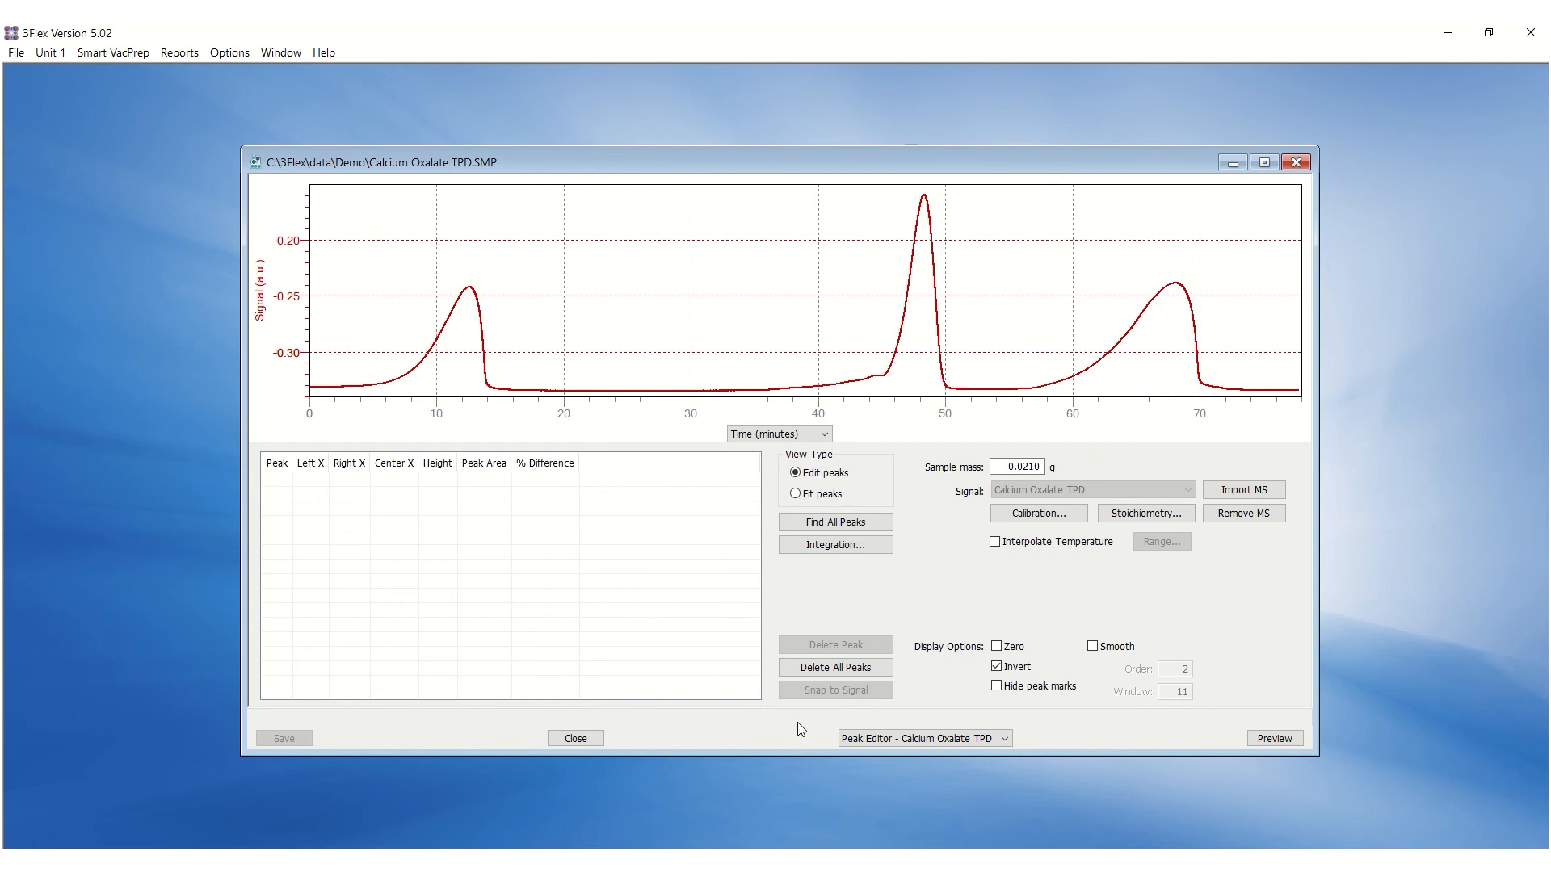
Step: Find all three peaks in the signal and preview the summary report
left_click(835, 521)
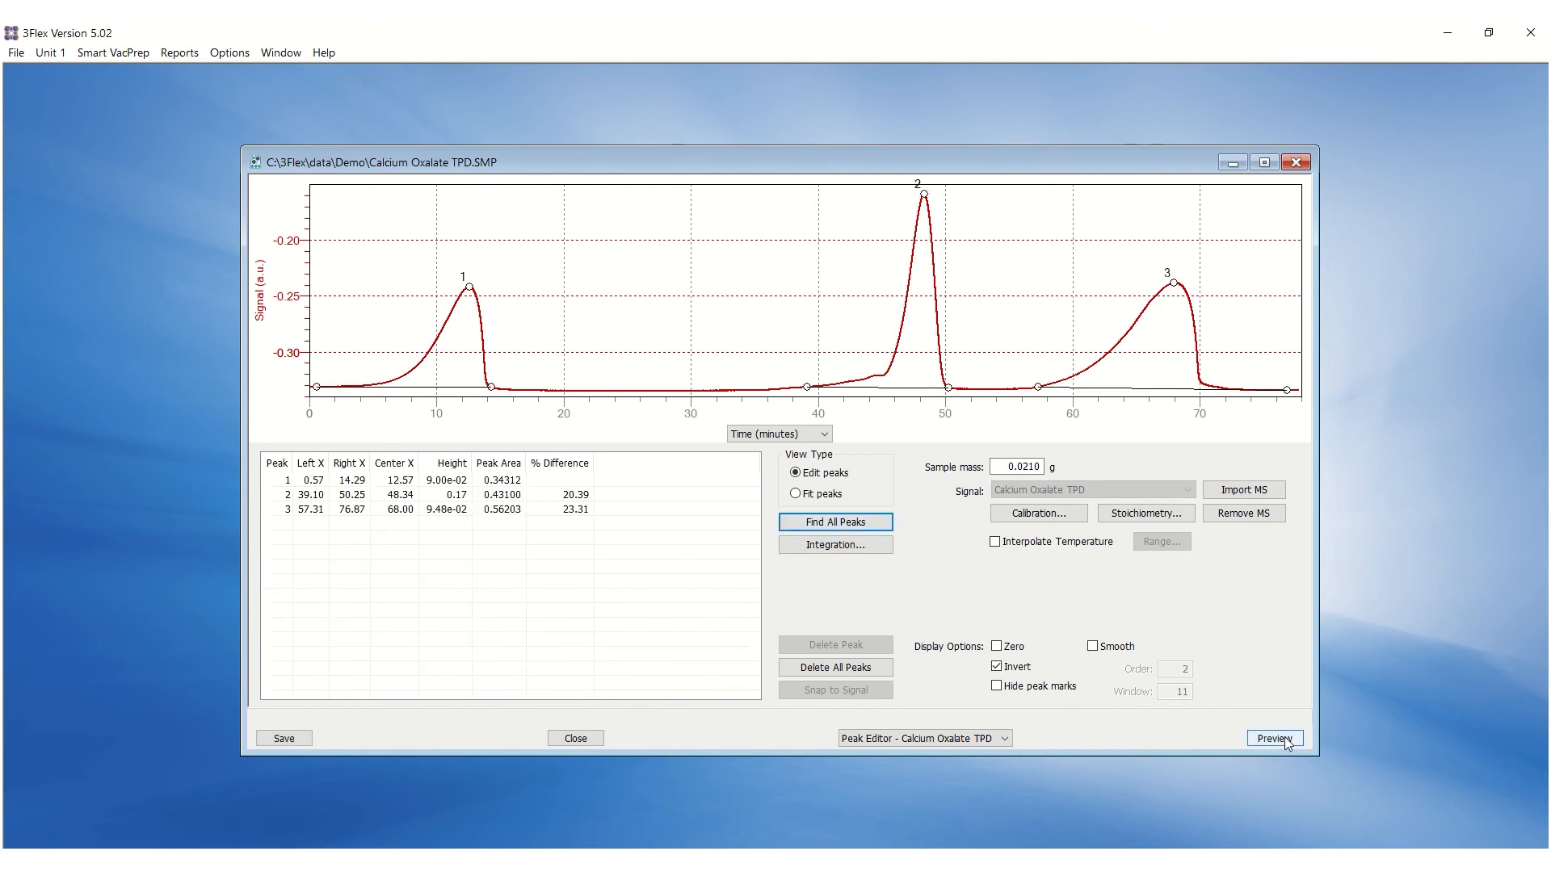
left_click(1274, 738)
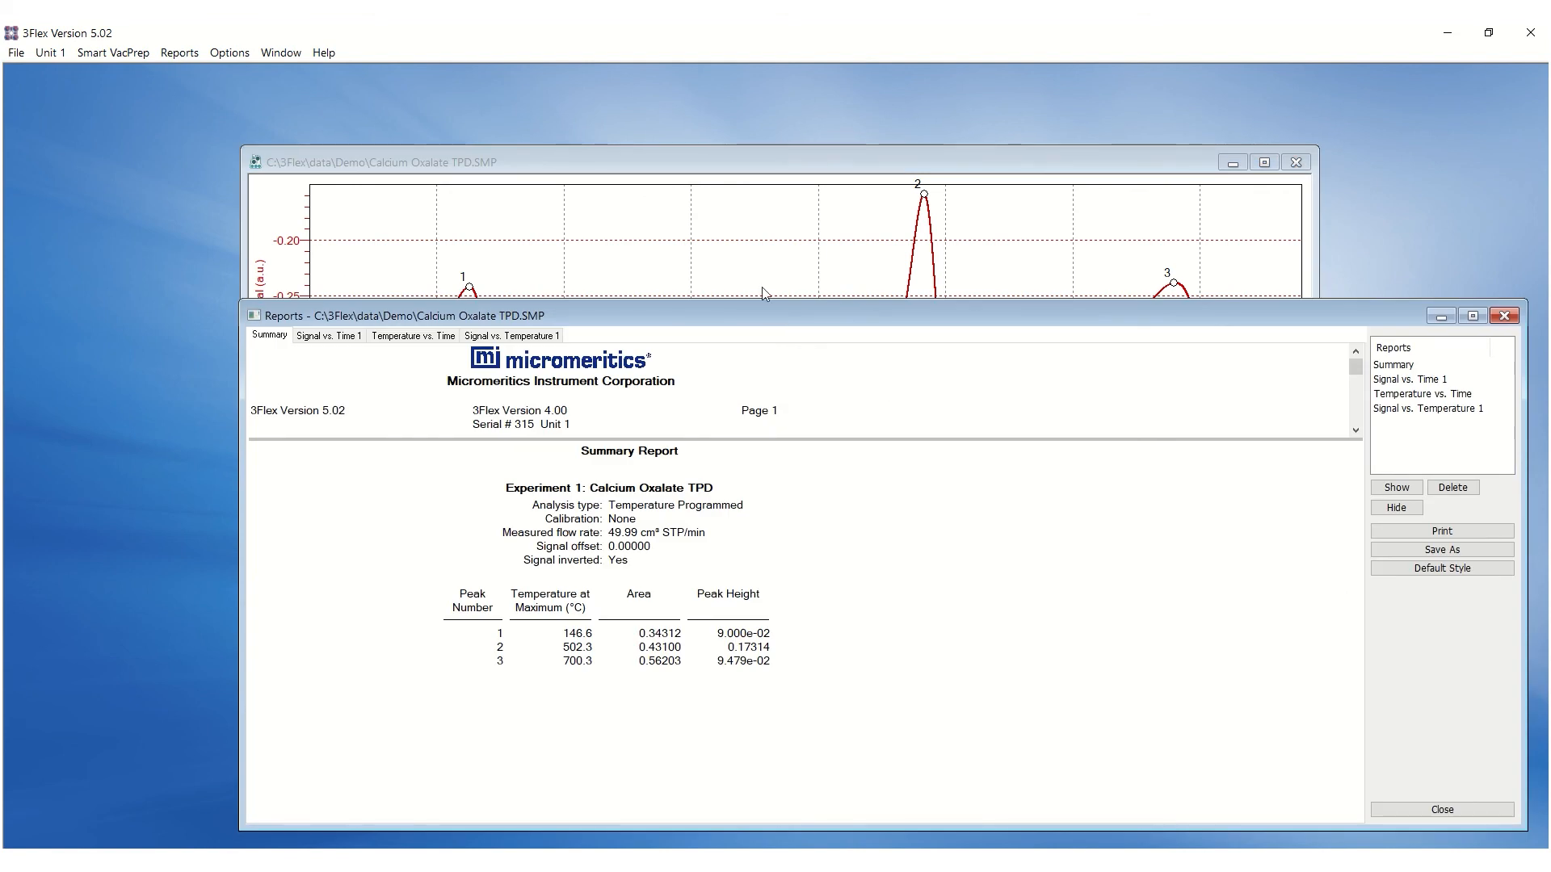